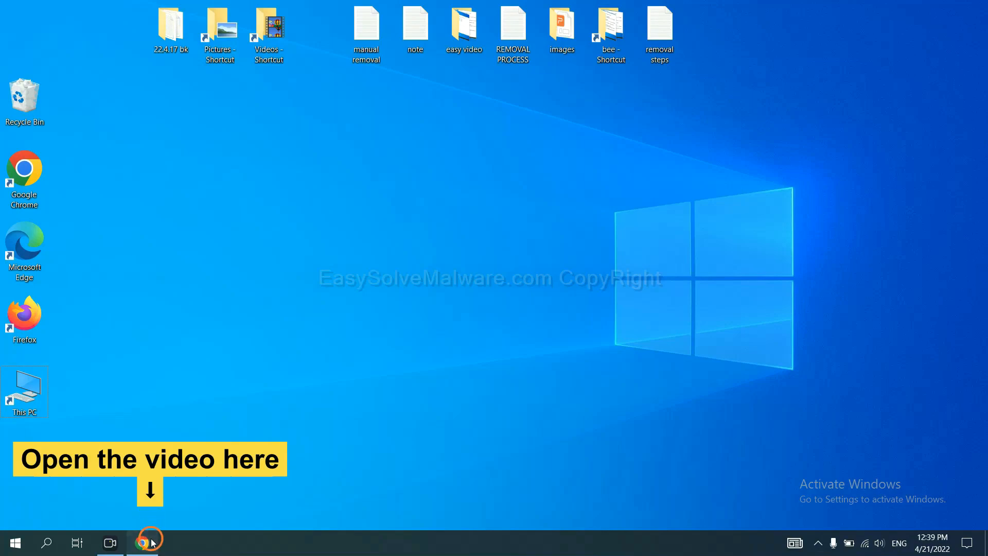
- Launch Chrome and download the SpyHunter for Windows installer from the guide page
click(144, 542)
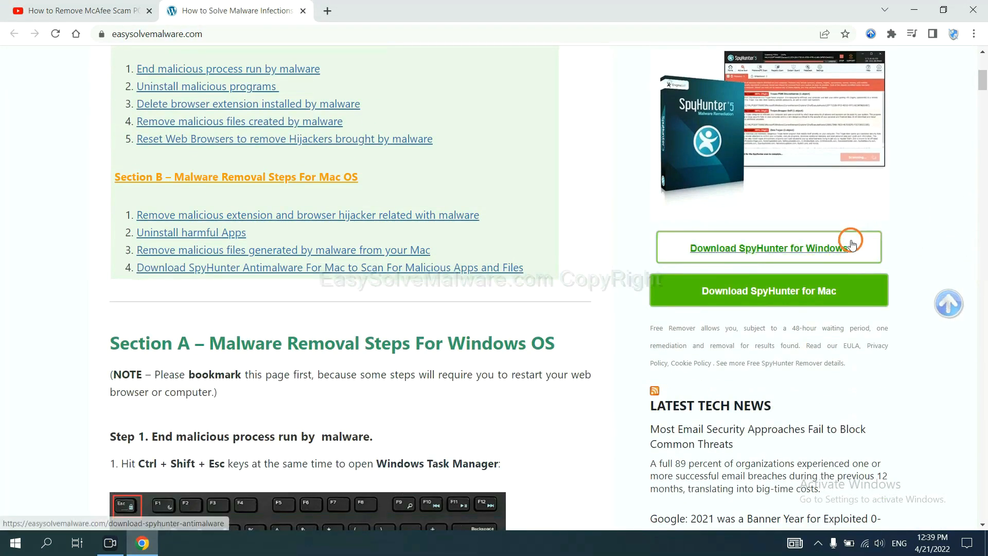
click(767, 248)
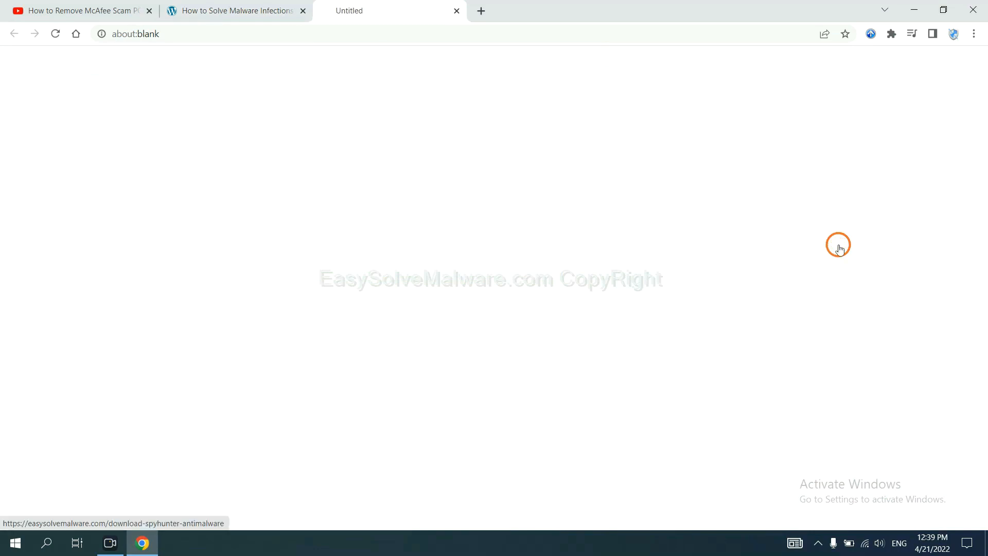
click(767, 248)
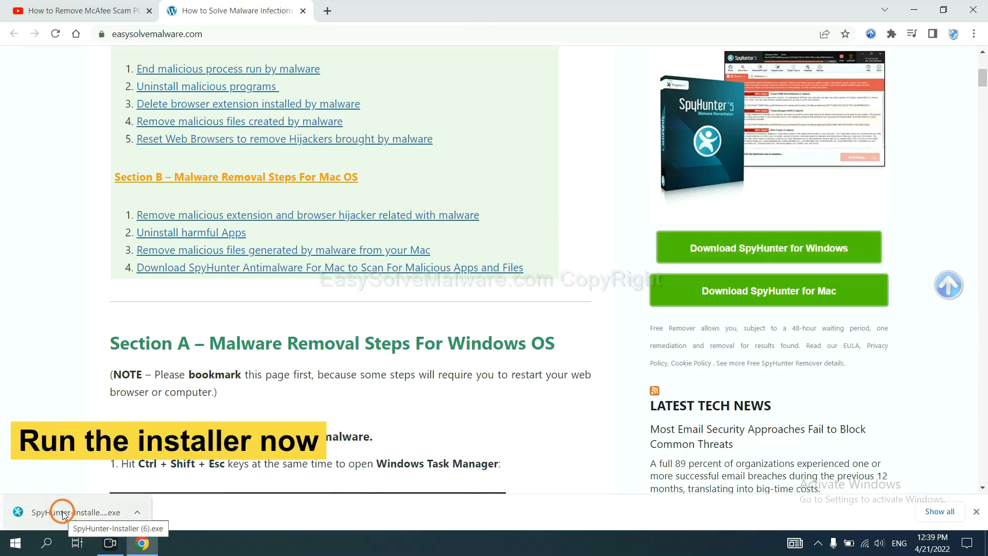
- Run the downloaded installer, choose English, accept the EULA and begin installing SpyHunter 5
click(63, 511)
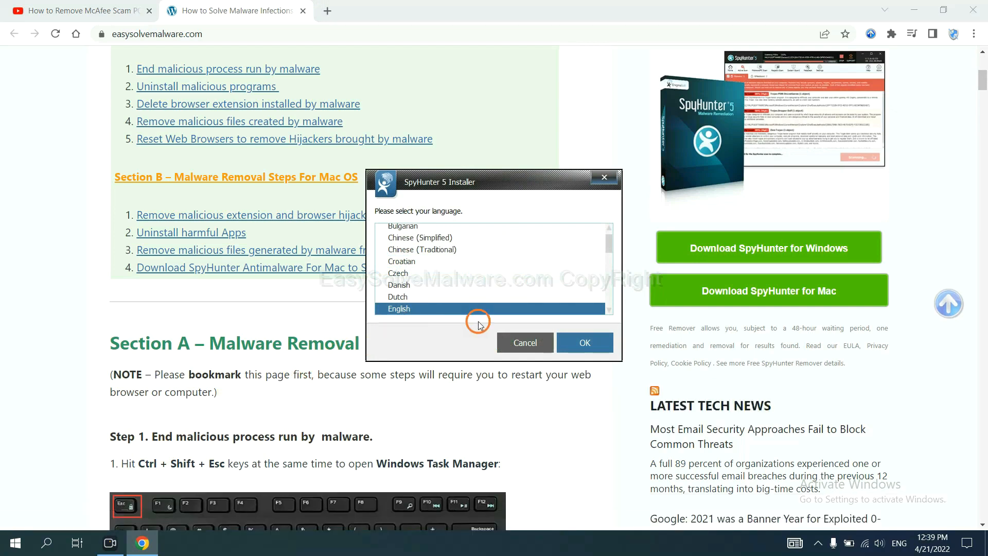
click(582, 341)
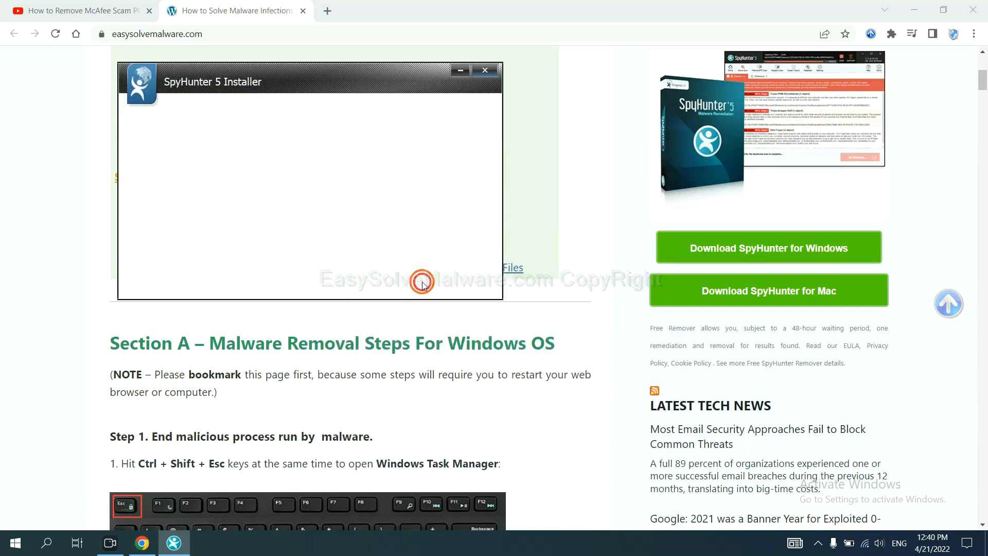
click(421, 281)
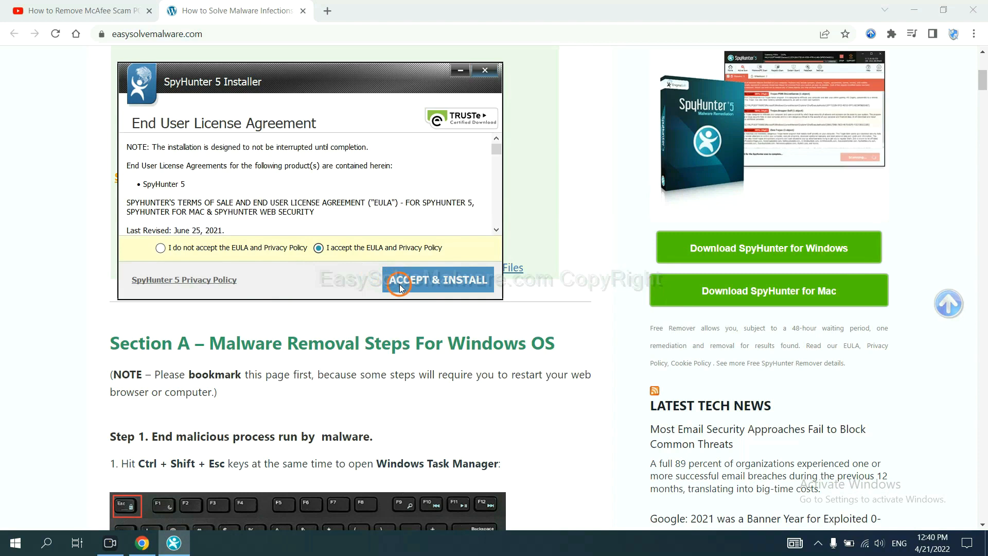
click(437, 279)
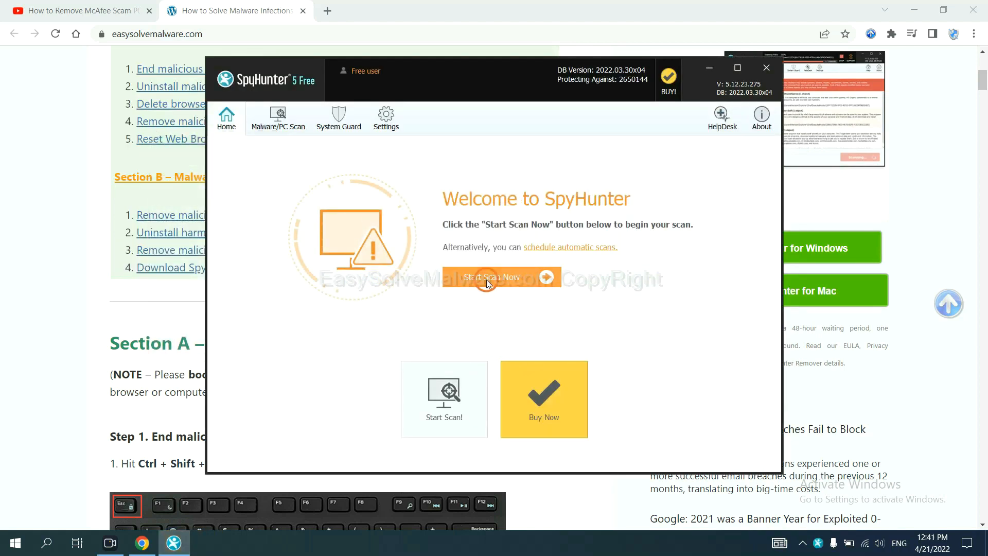
- Start a SpyHunter scan and continue past the detected unknown object remove360.bat
click(491, 277)
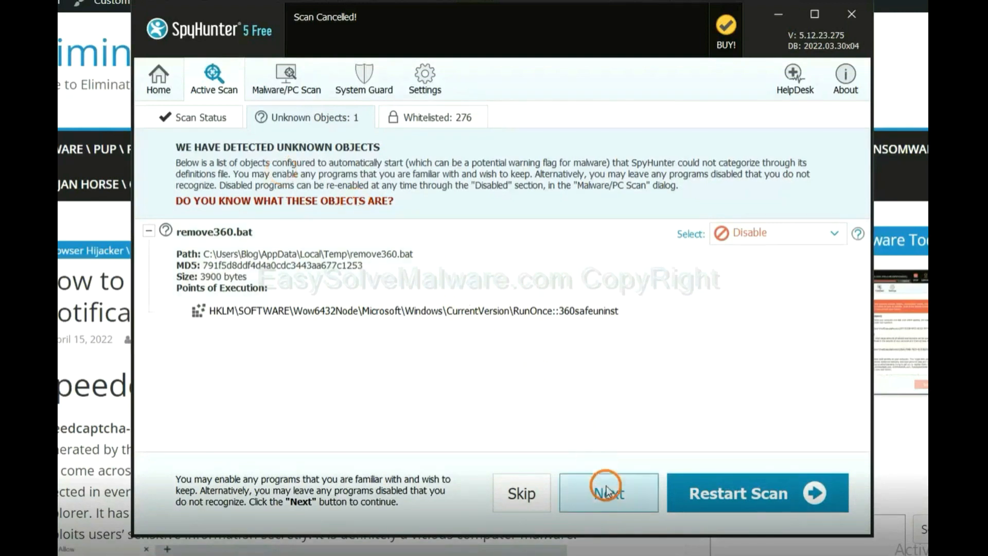
click(607, 493)
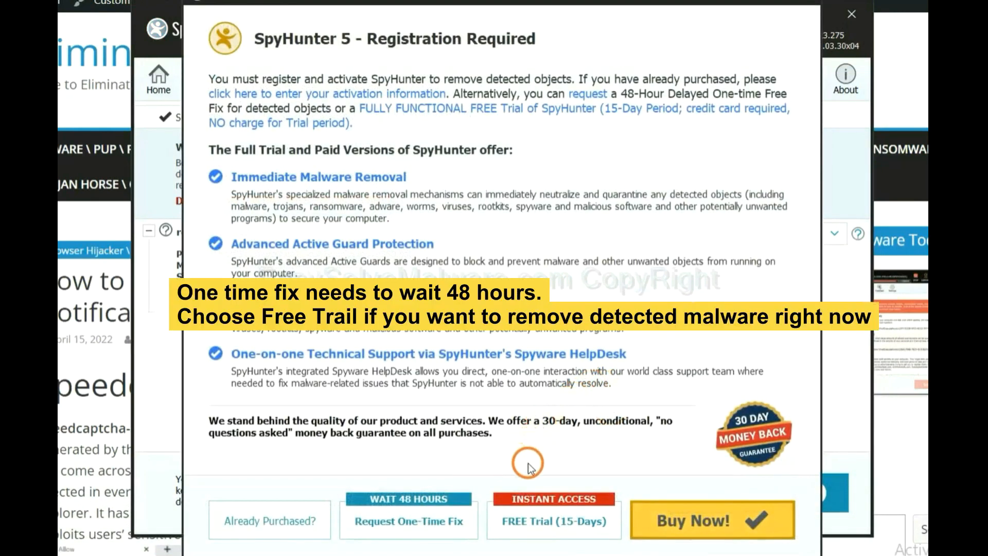
mouse_move(531, 455)
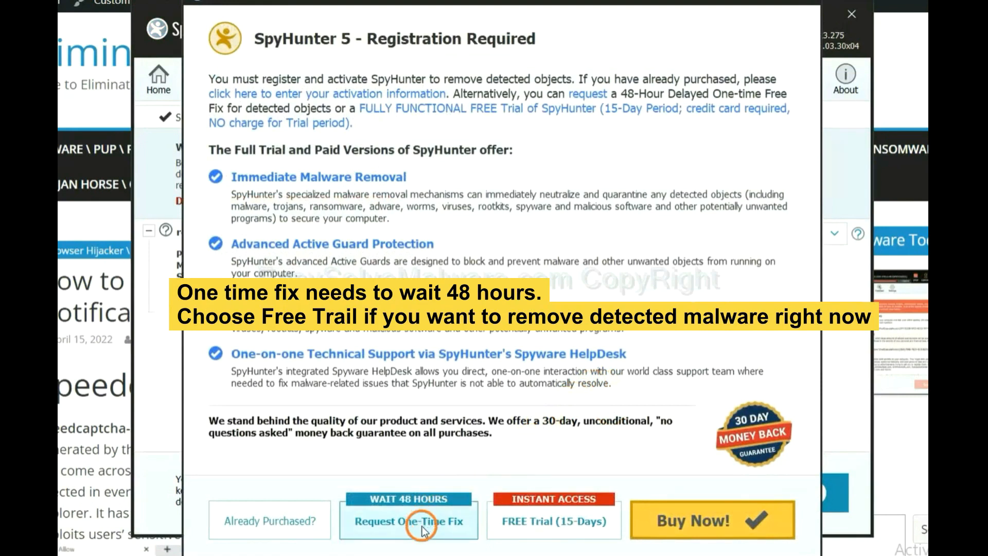
mouse_move(544, 531)
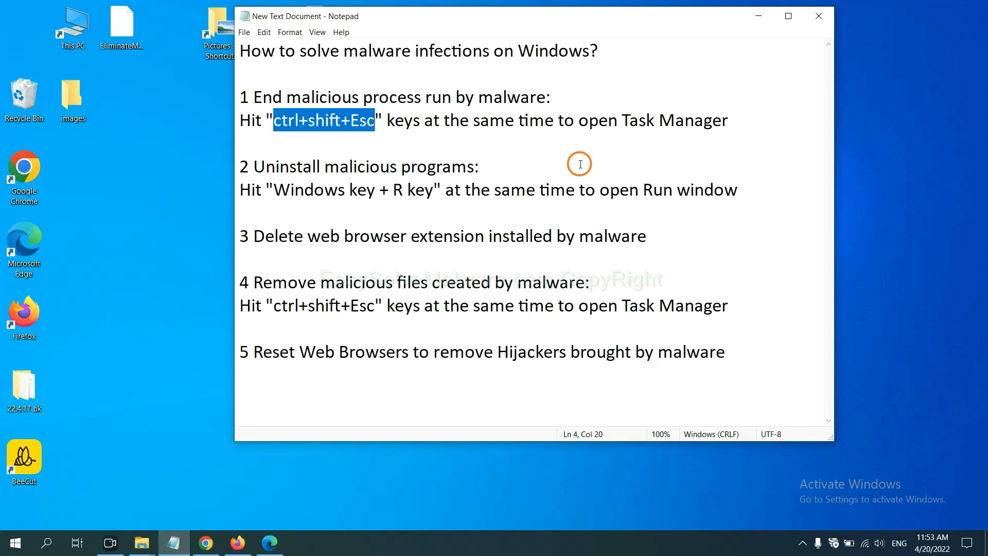
click(372, 121)
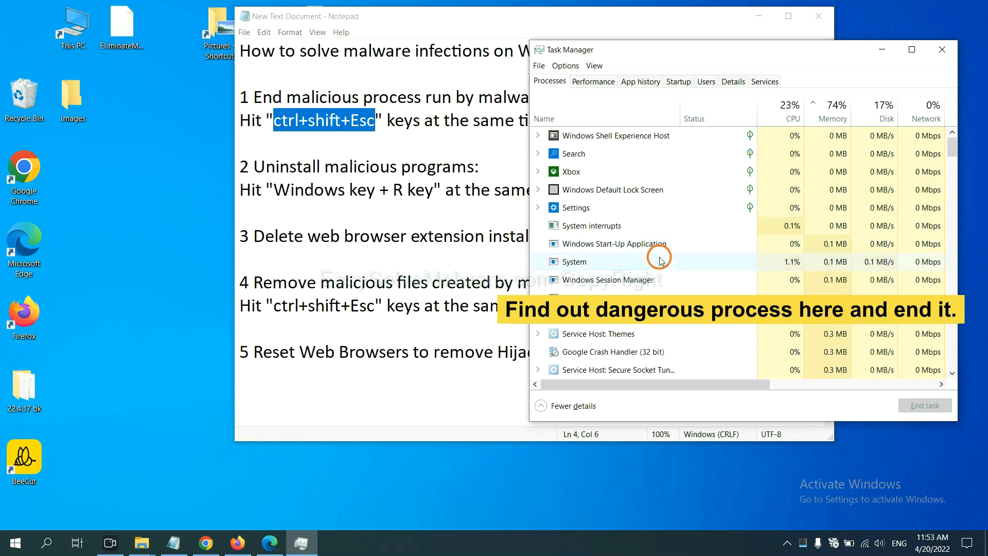
click(573, 261)
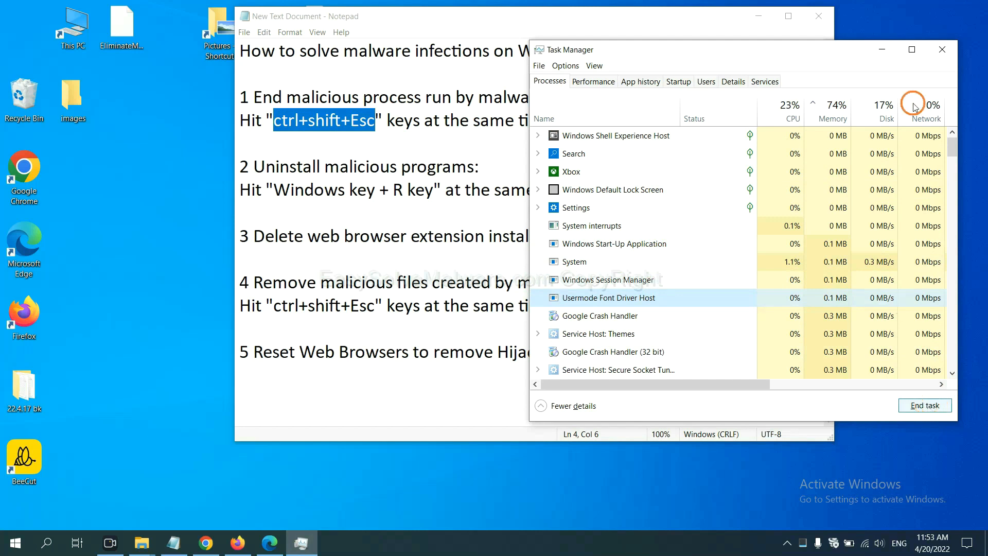
click(942, 50)
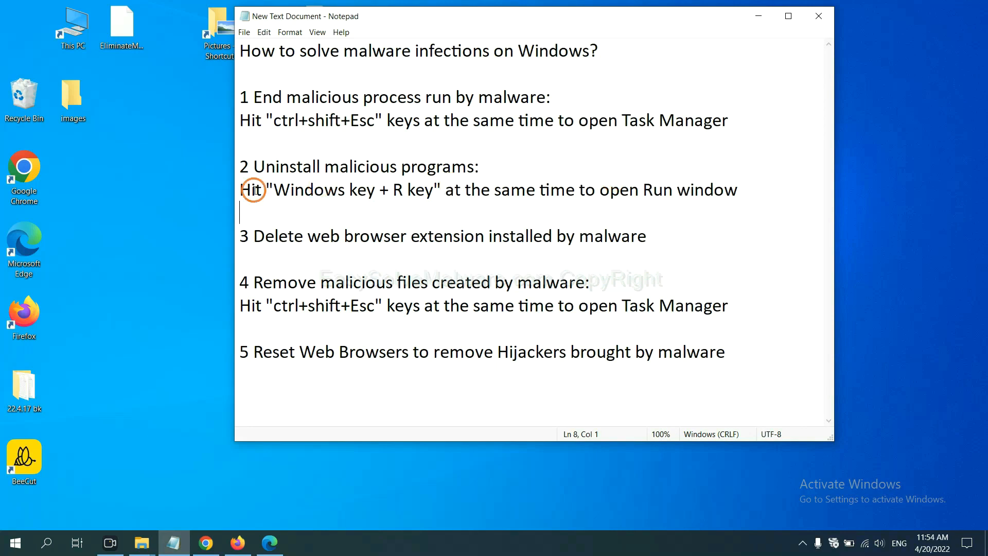
double_click(306, 189)
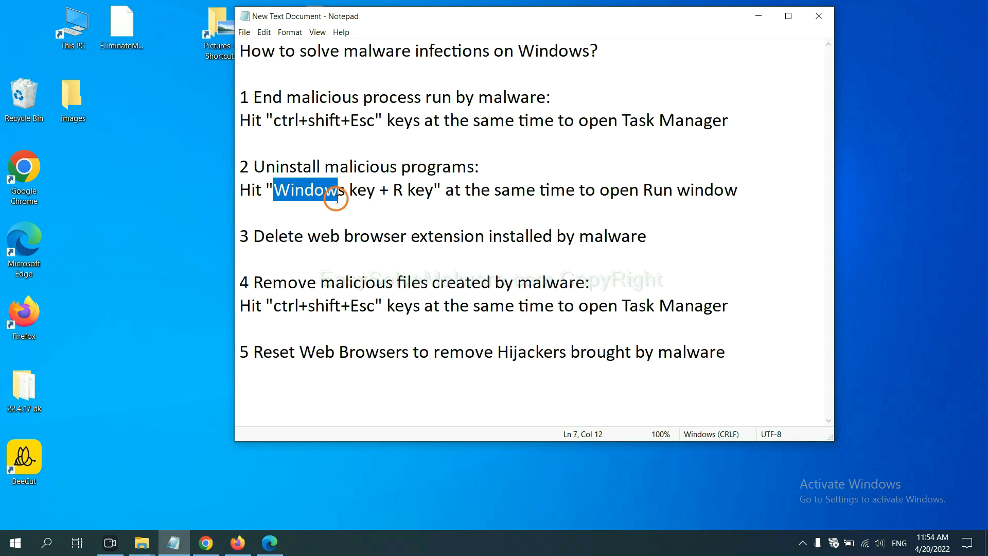
drag(335, 190, 434, 189)
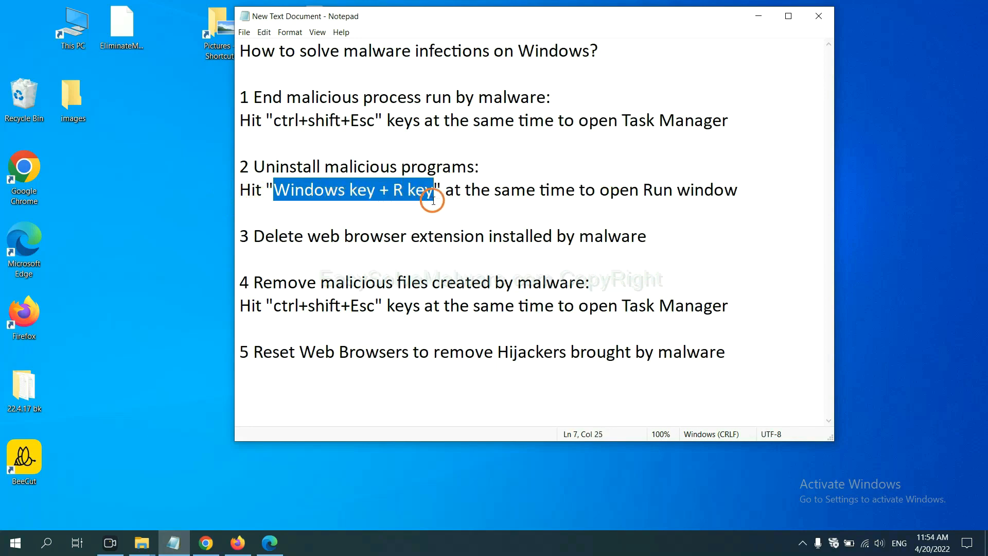
key(win+r)
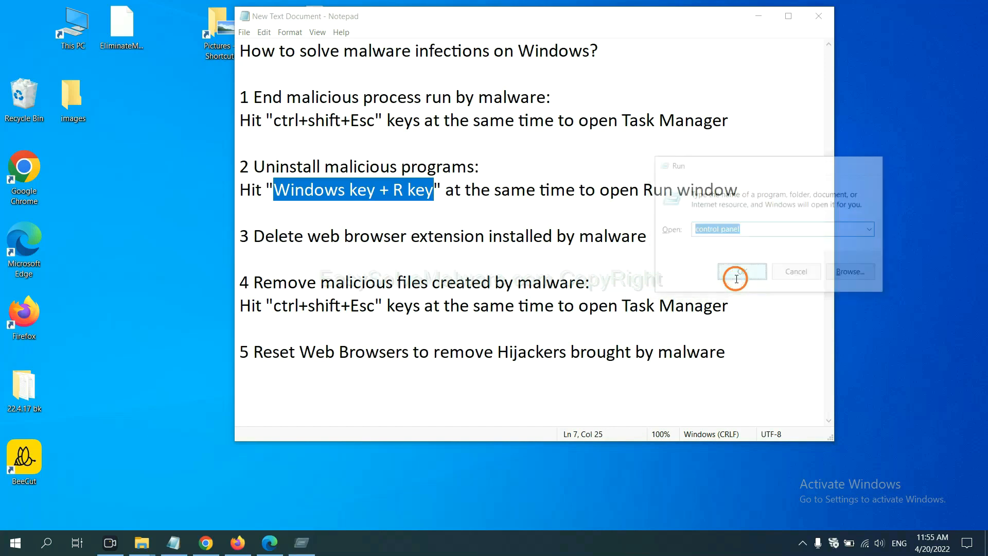
click(741, 270)
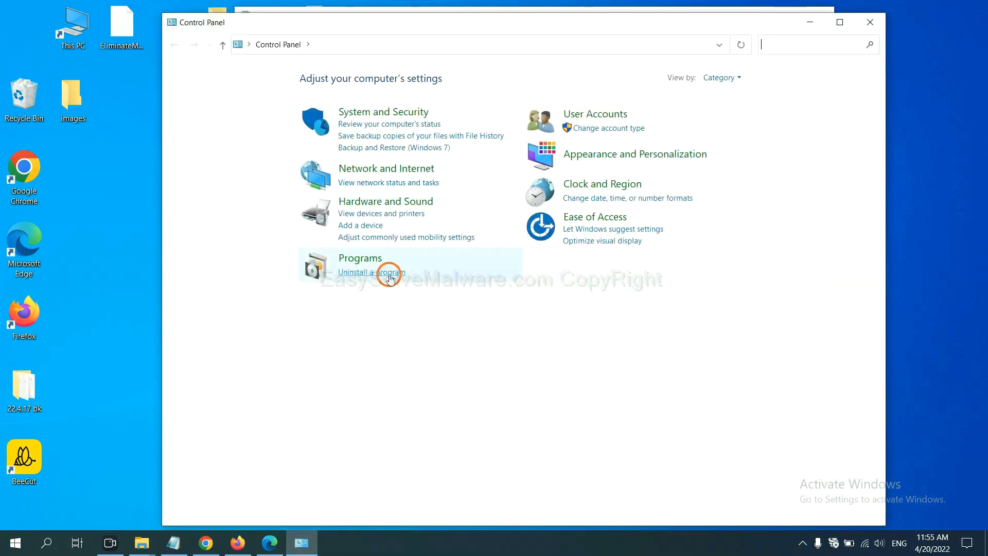
click(371, 272)
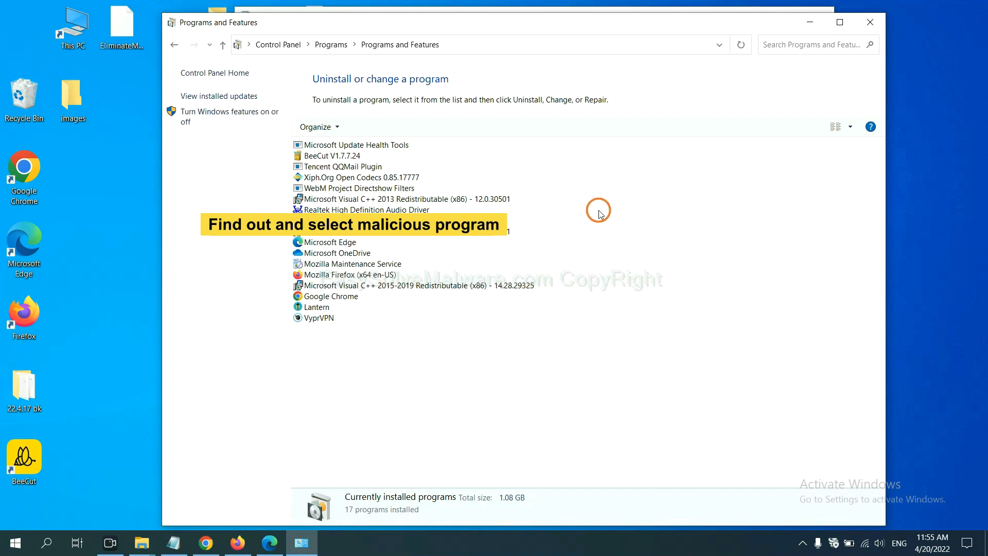
click(359, 177)
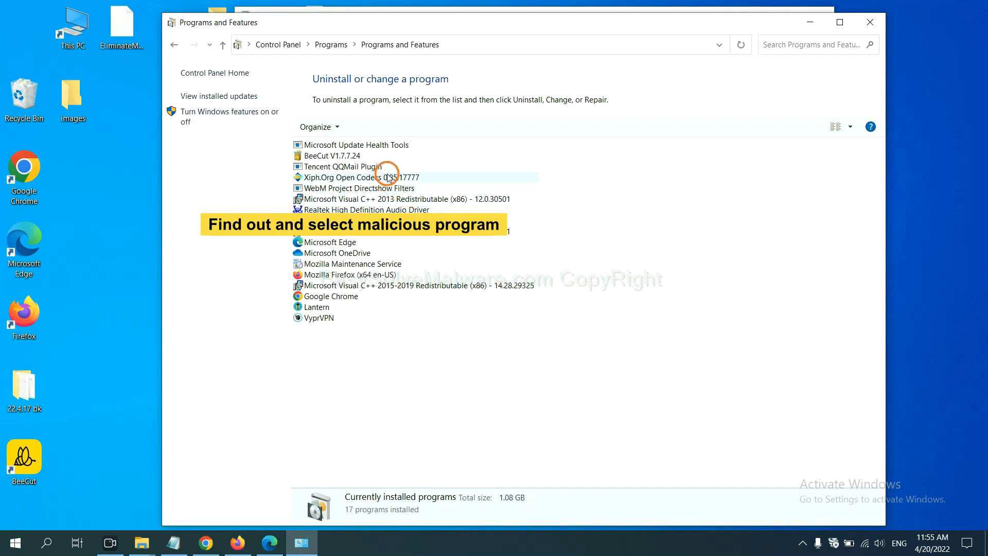
click(359, 177)
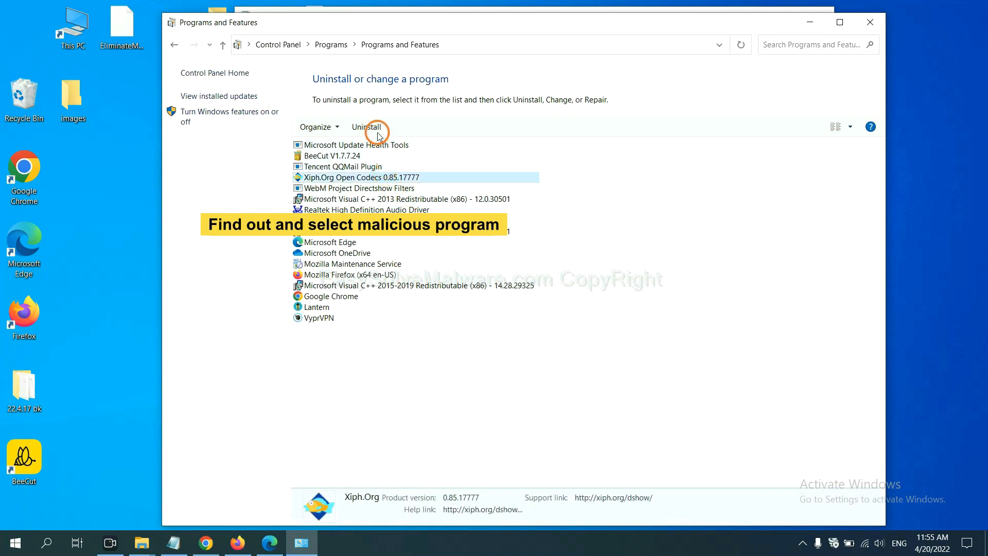
mouse_move(368, 126)
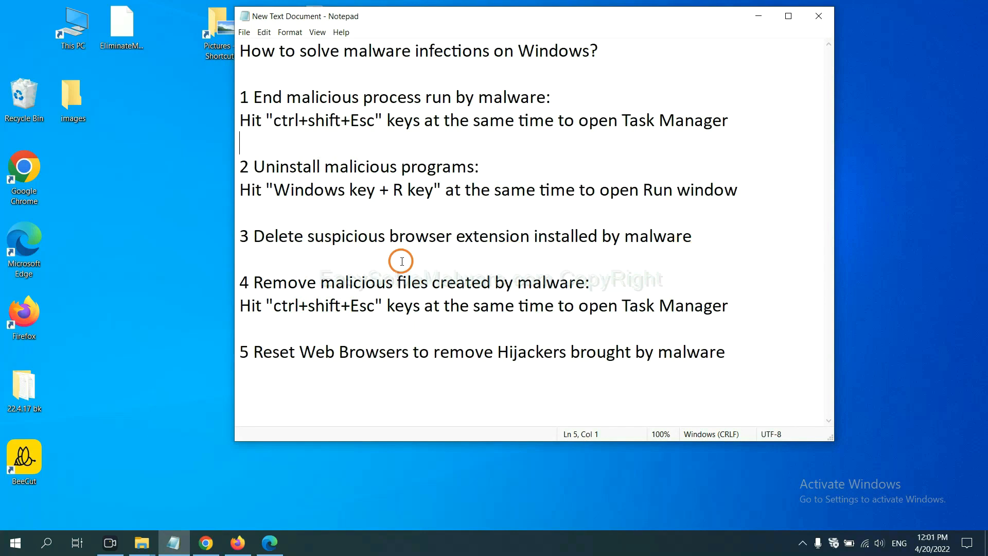
- Review Chrome's installed extensions page, then bring up Firefox
click(206, 542)
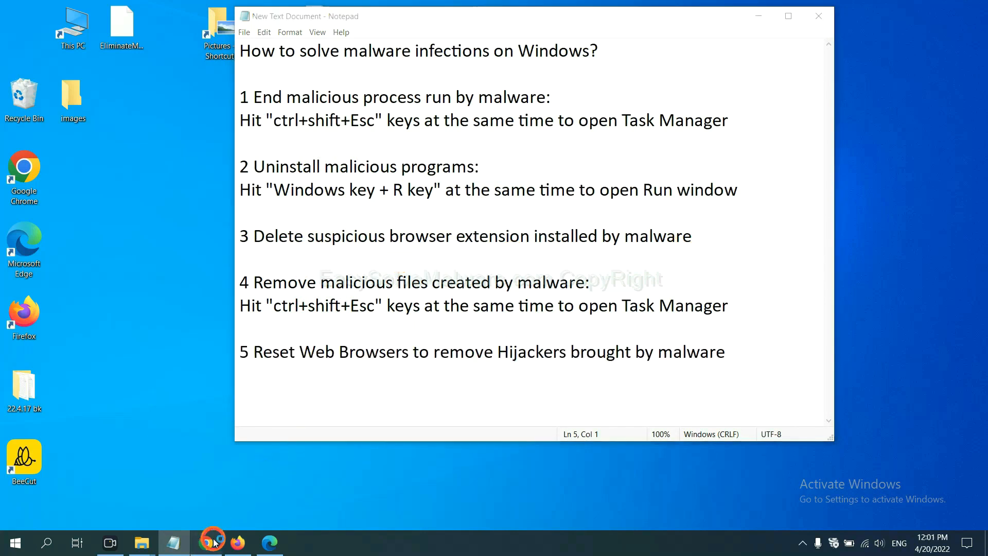
click(205, 543)
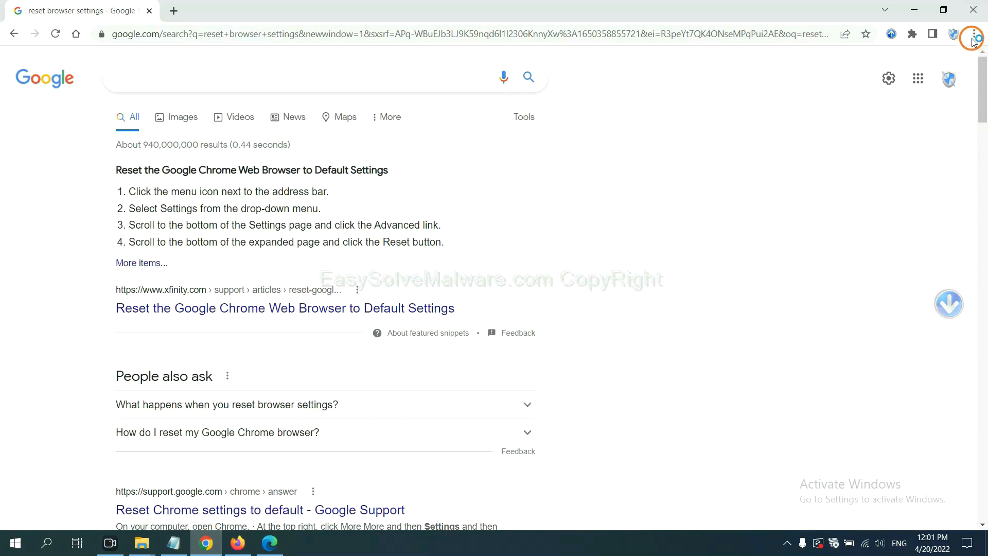
click(972, 34)
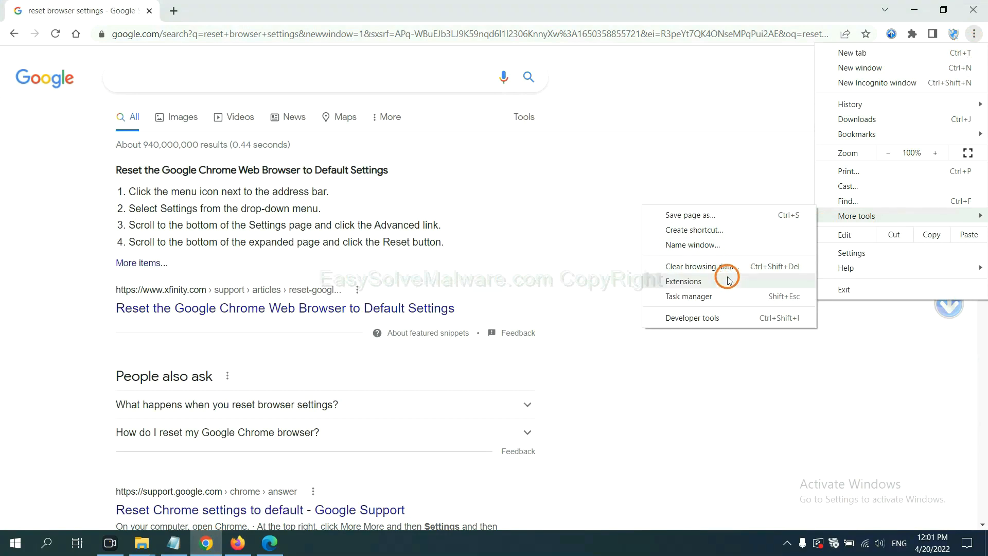
click(682, 280)
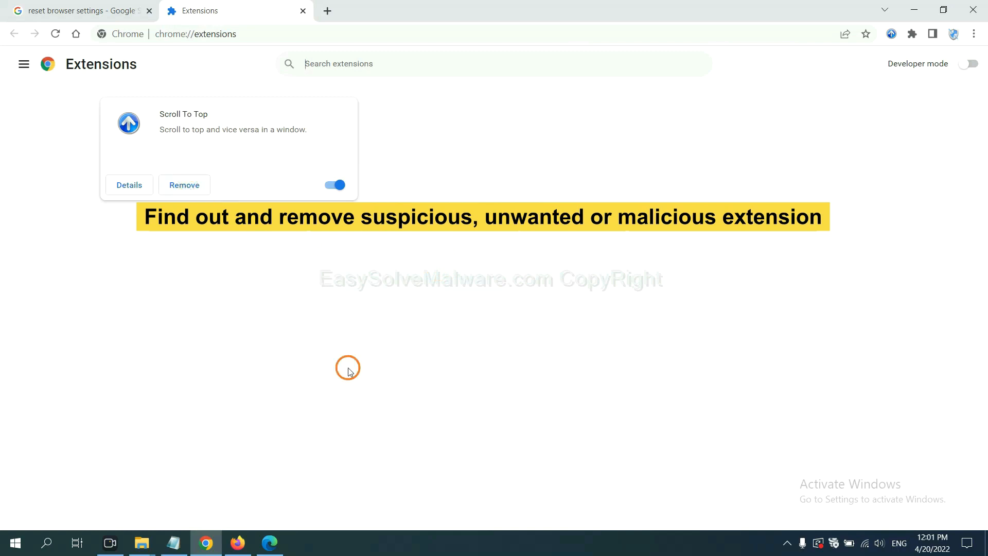
click(237, 542)
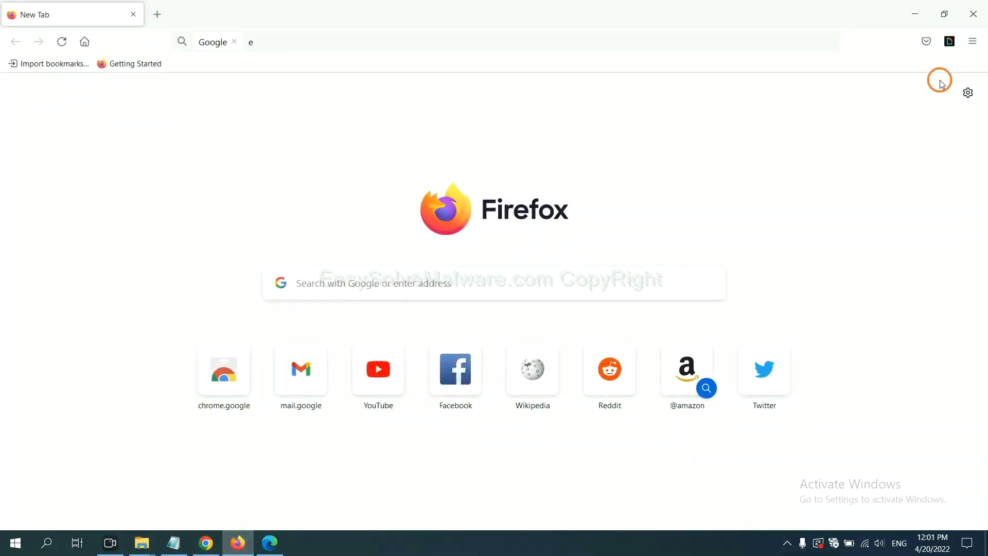
- Show Firefox's add-ons manager and the options for GIPHY for Firefox, then bring up Edge
click(972, 41)
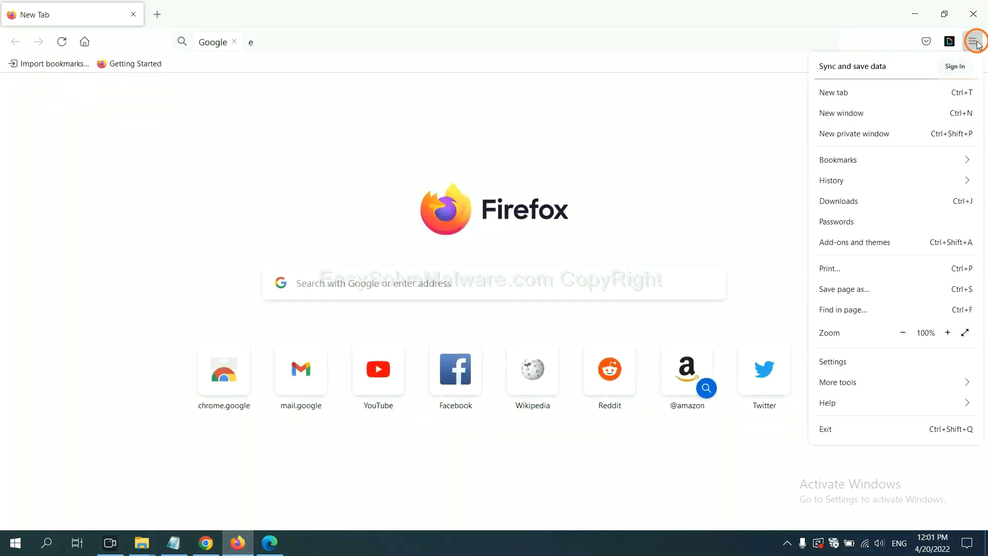
mouse_move(881, 181)
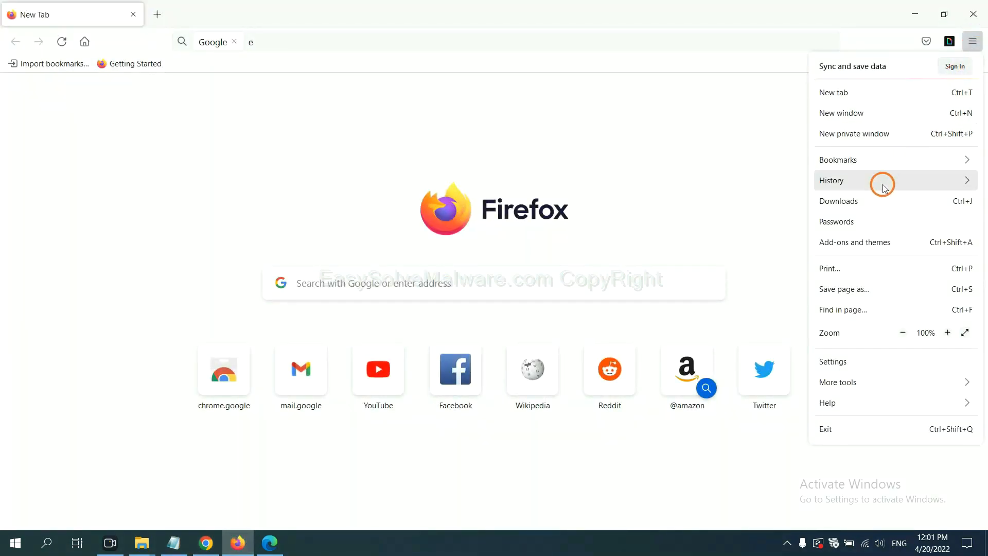
mouse_move(863, 245)
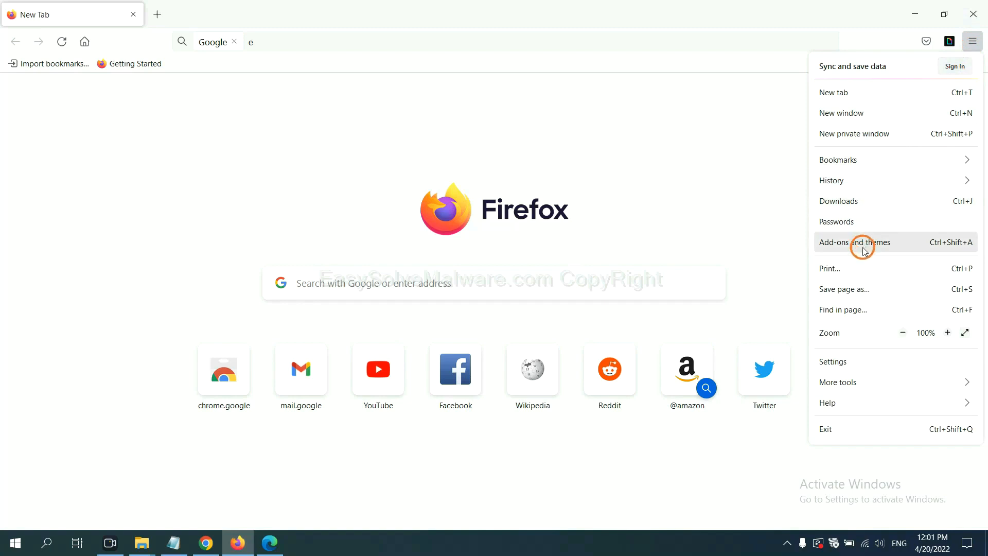
click(854, 242)
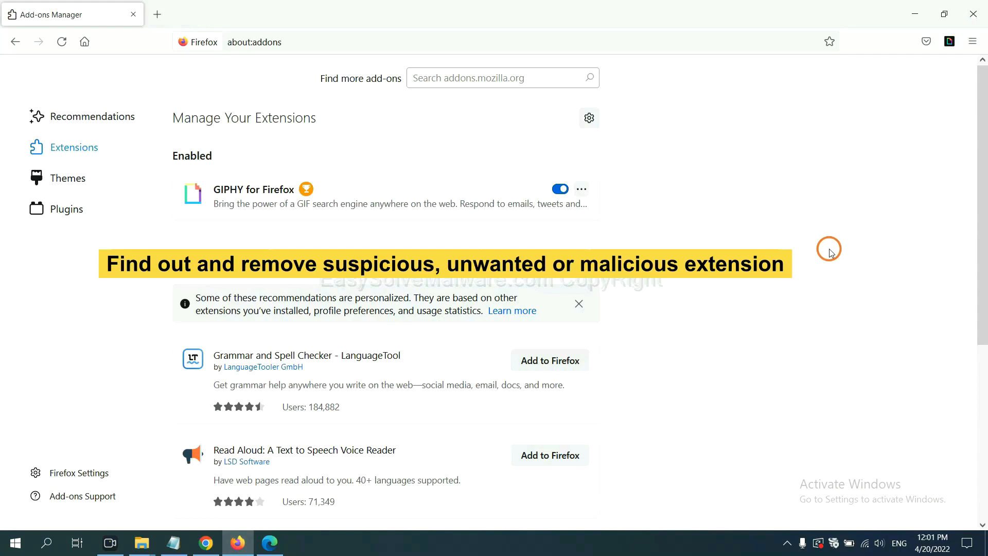
mouse_move(652, 228)
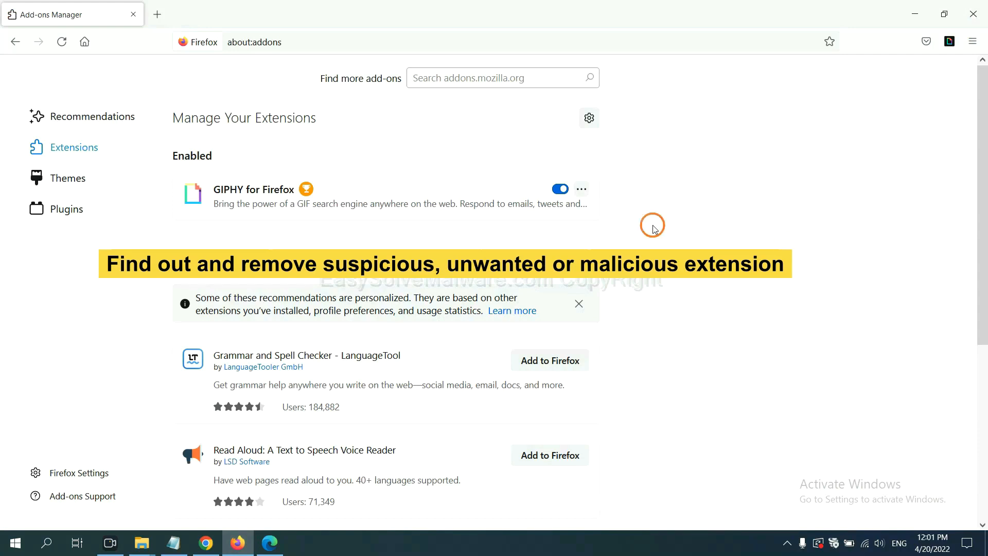
click(581, 188)
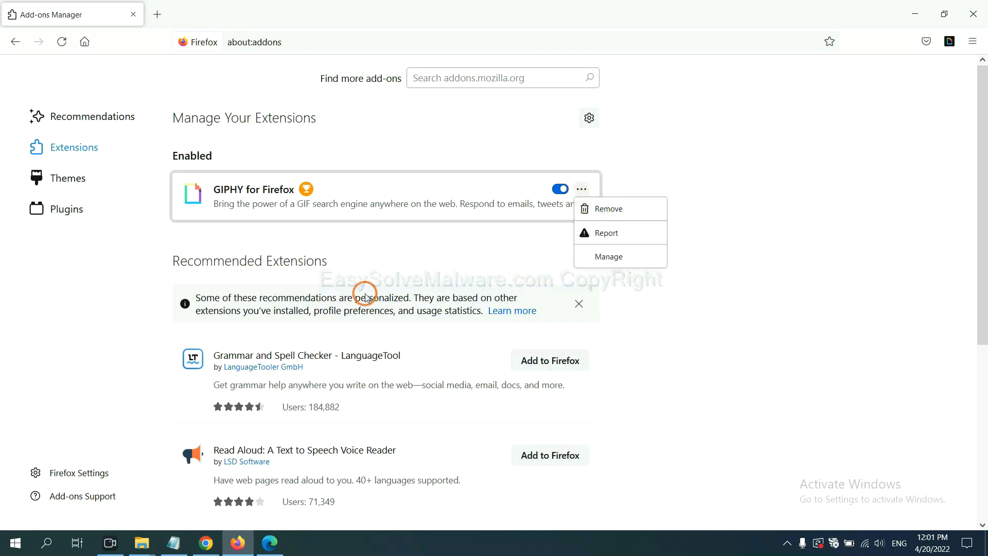
click(269, 542)
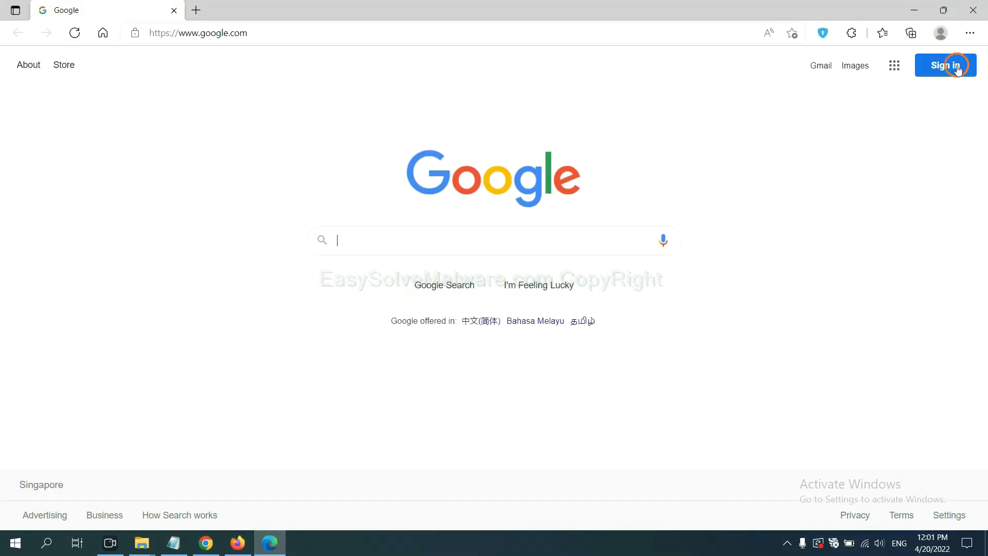
- Remove the ArcVpn Free Fast VPN Proxy extension from Edge's extensions page
click(969, 33)
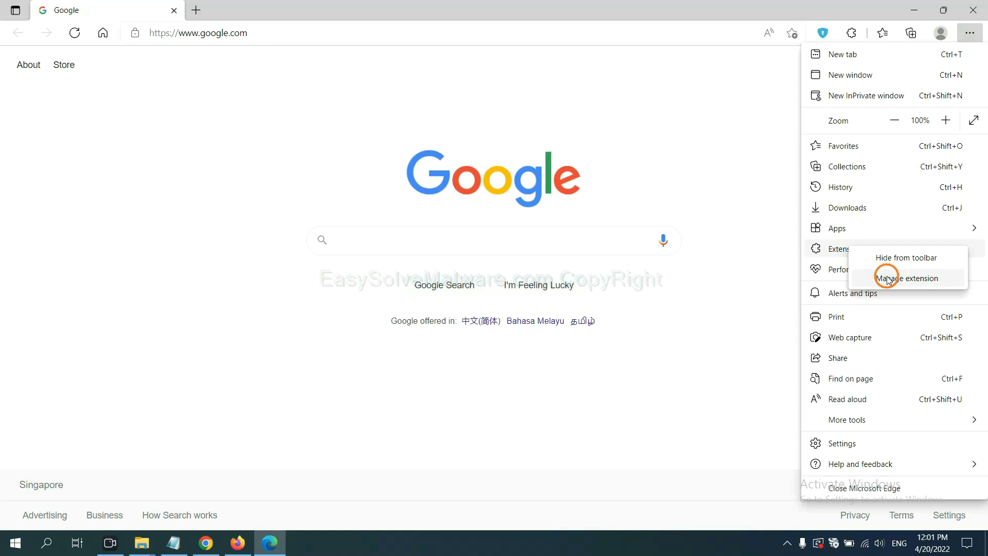
click(905, 278)
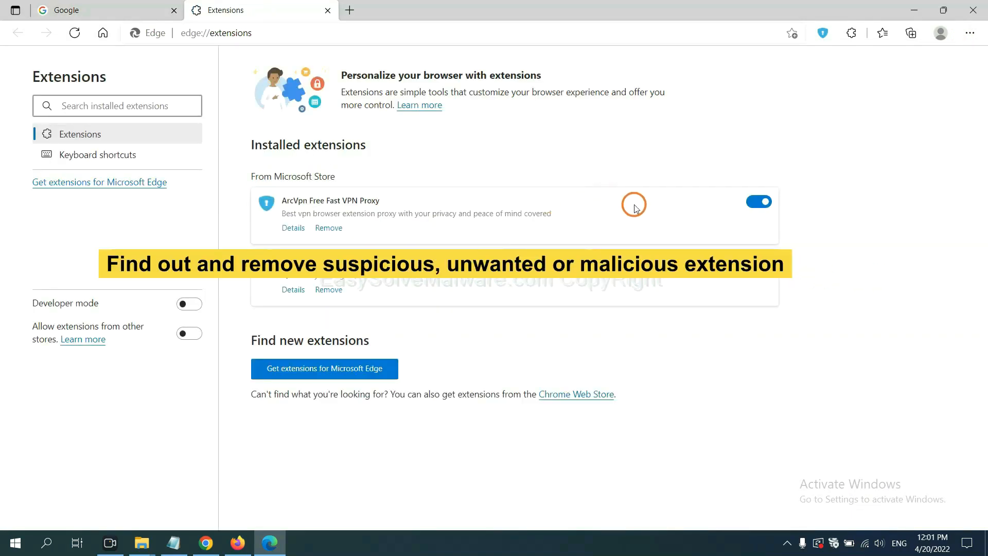
mouse_move(409, 244)
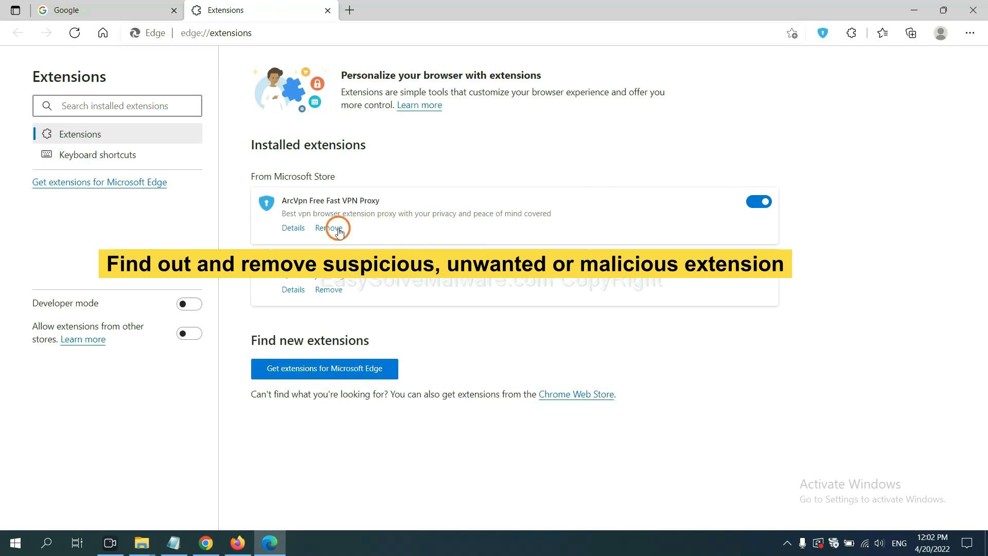
click(328, 228)
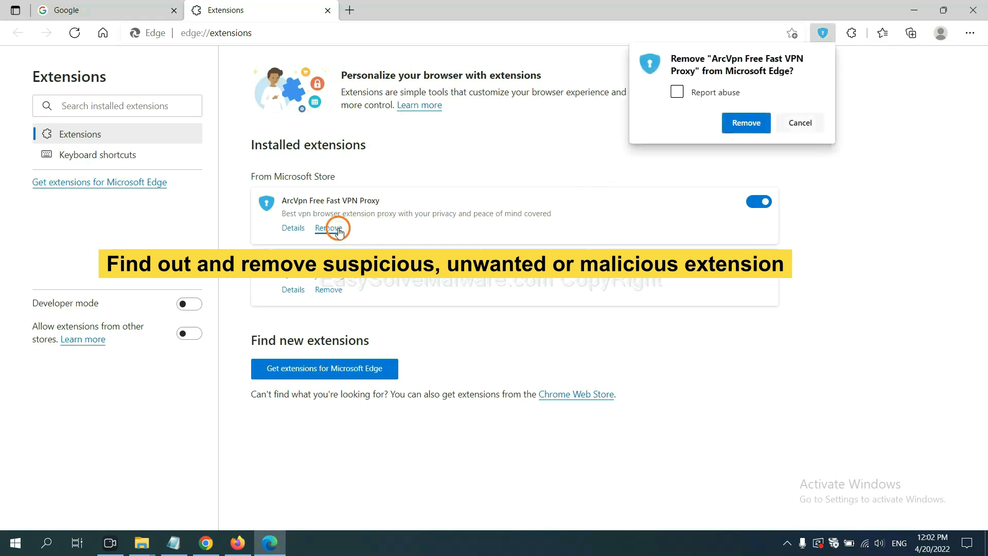
click(745, 123)
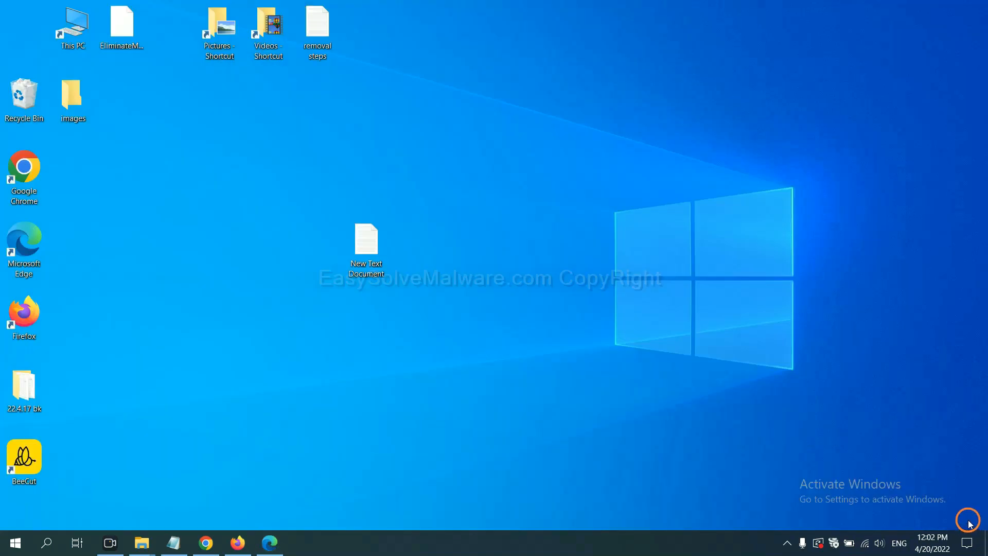
- Reopen the New Text Document note of malware removal steps from the desktop
double_click(365, 240)
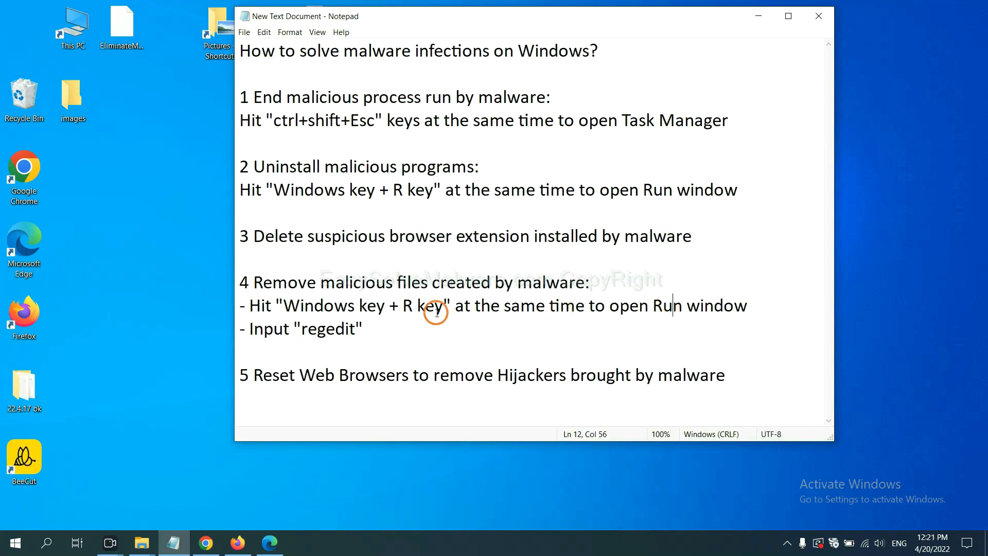
mouse_move(302, 311)
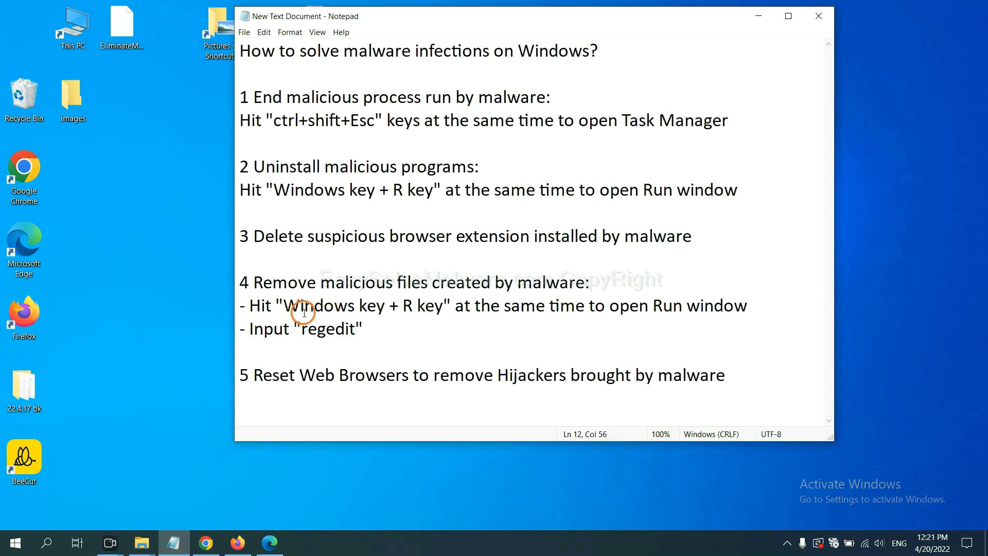
mouse_move(428, 282)
text(regedit)
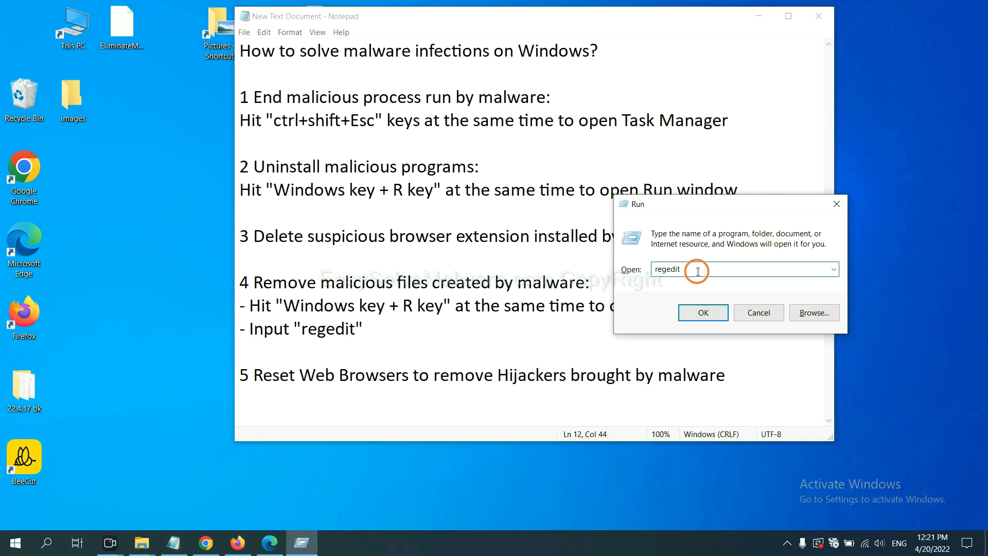
- Launch Registry Editor and search it for 'beecut', finding the BeeCut.exe value
click(702, 313)
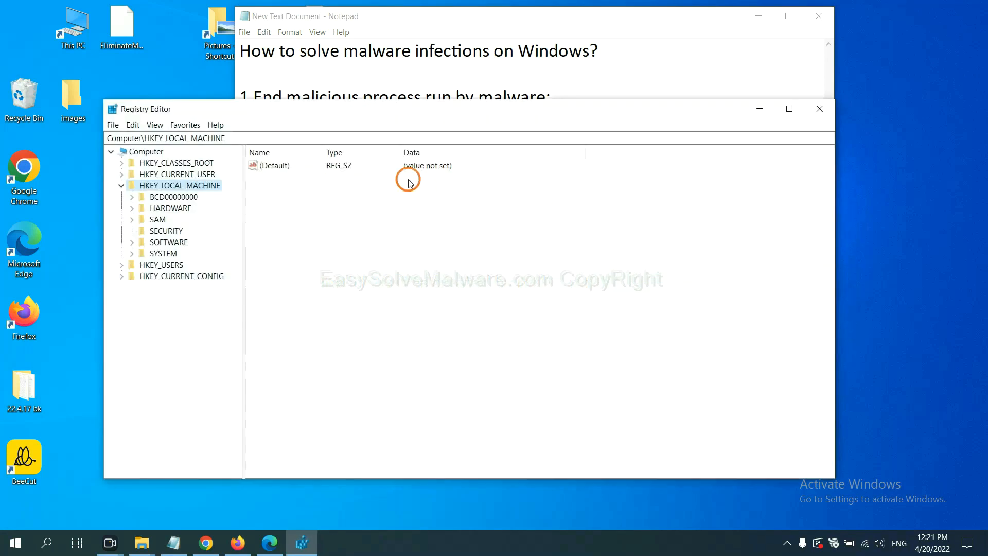
mouse_move(134, 124)
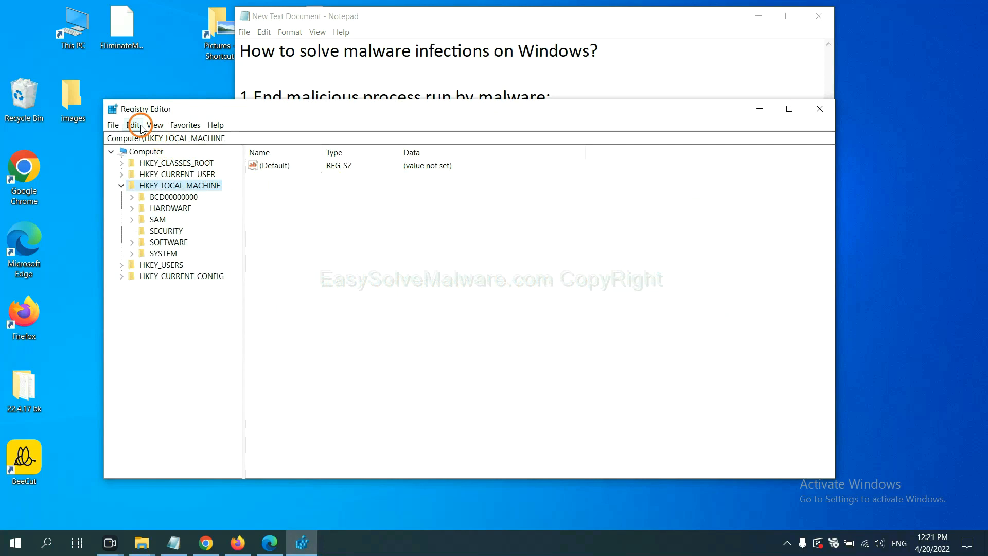
click(133, 124)
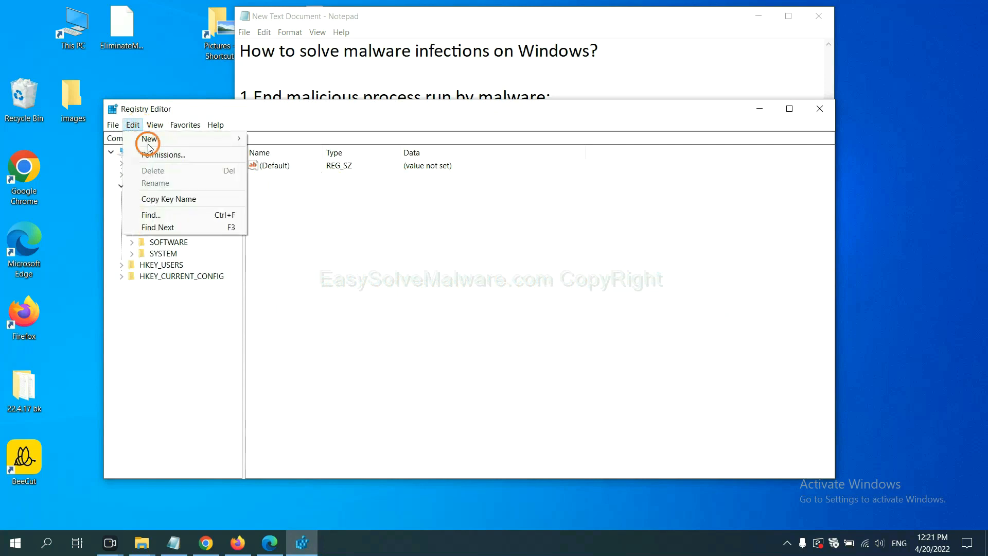
mouse_move(172, 214)
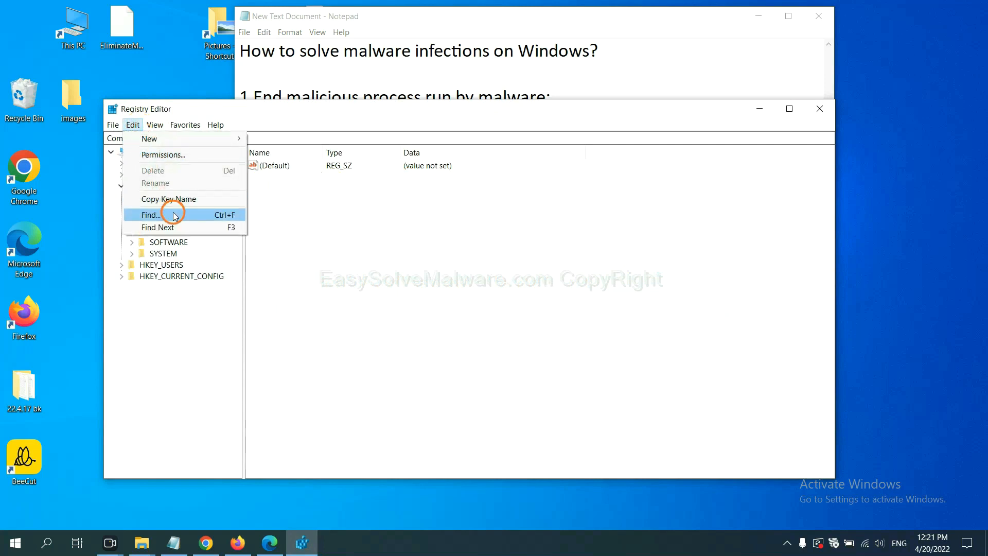
click(150, 215)
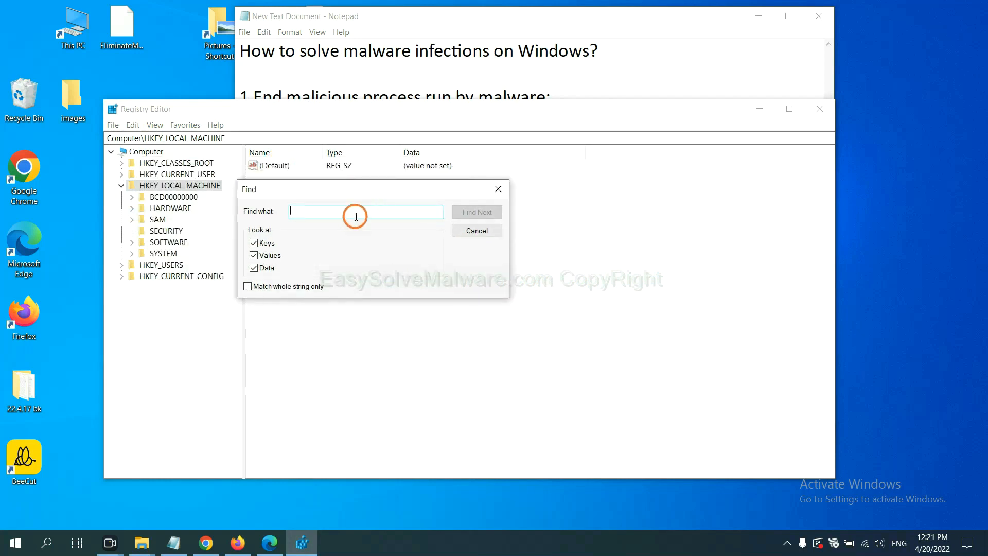
mouse_move(356, 211)
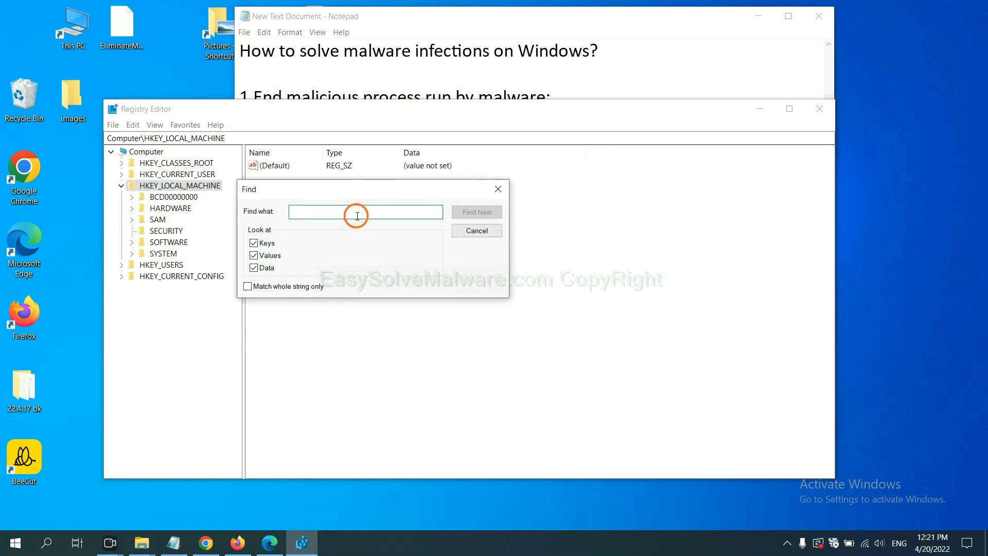
text(Input the name of malware)
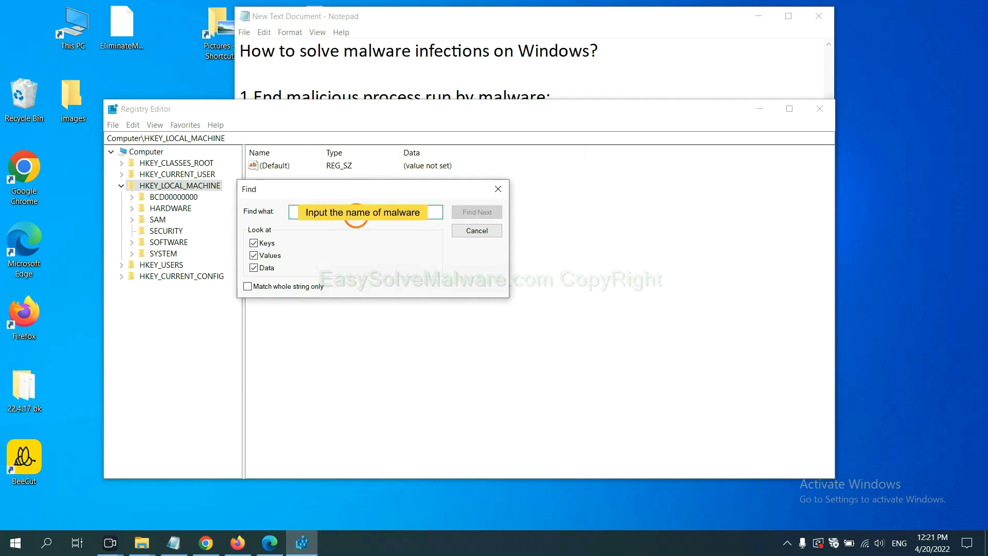
text(beecut)
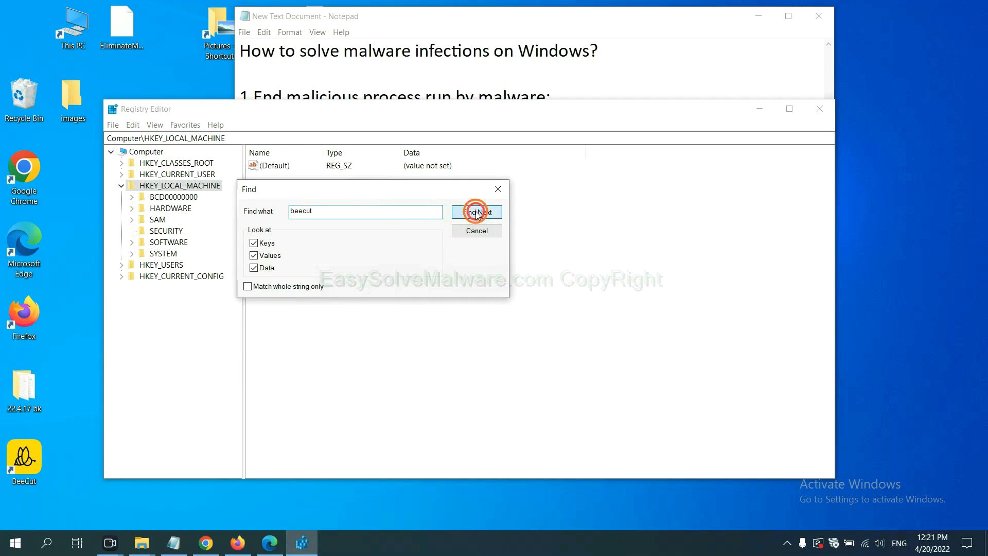
click(476, 211)
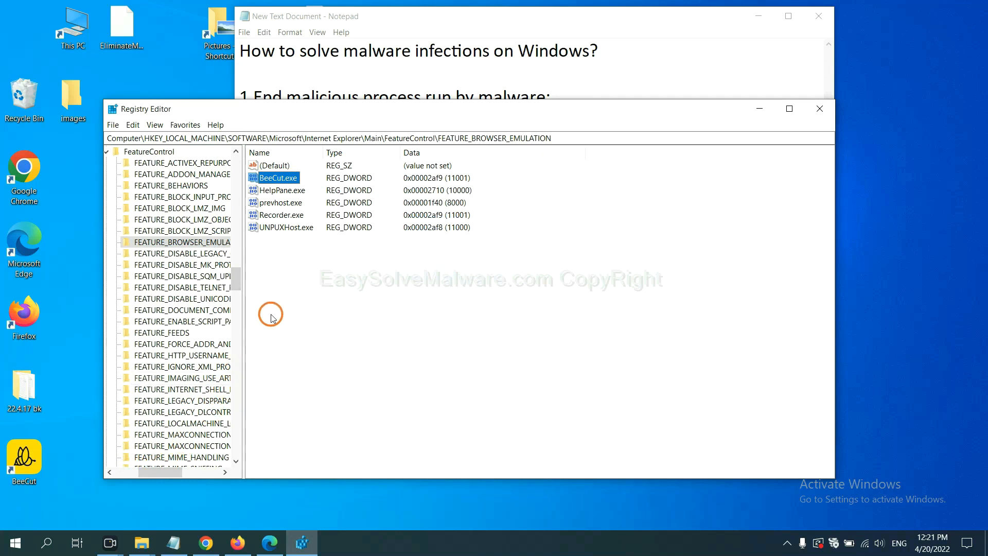
right_click(183, 241)
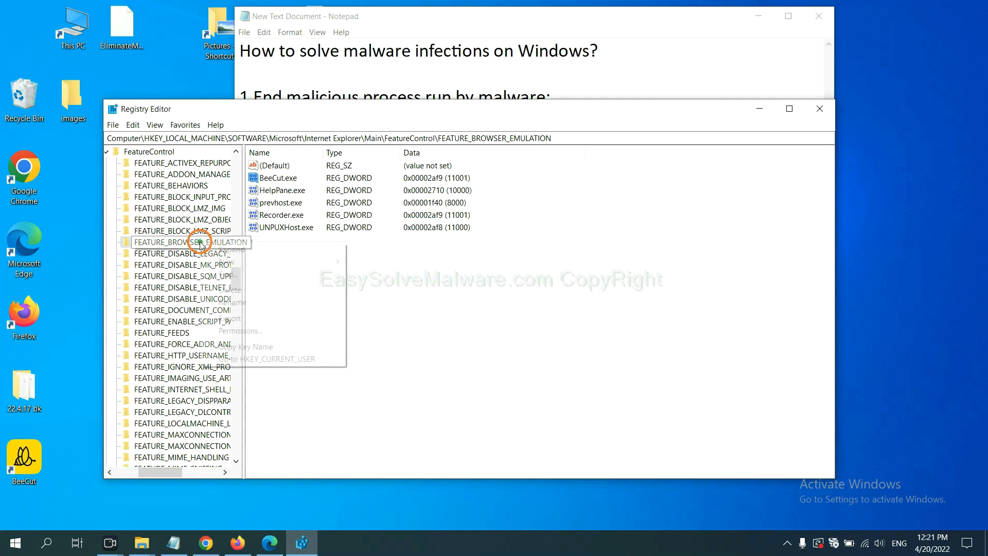
right_click(189, 242)
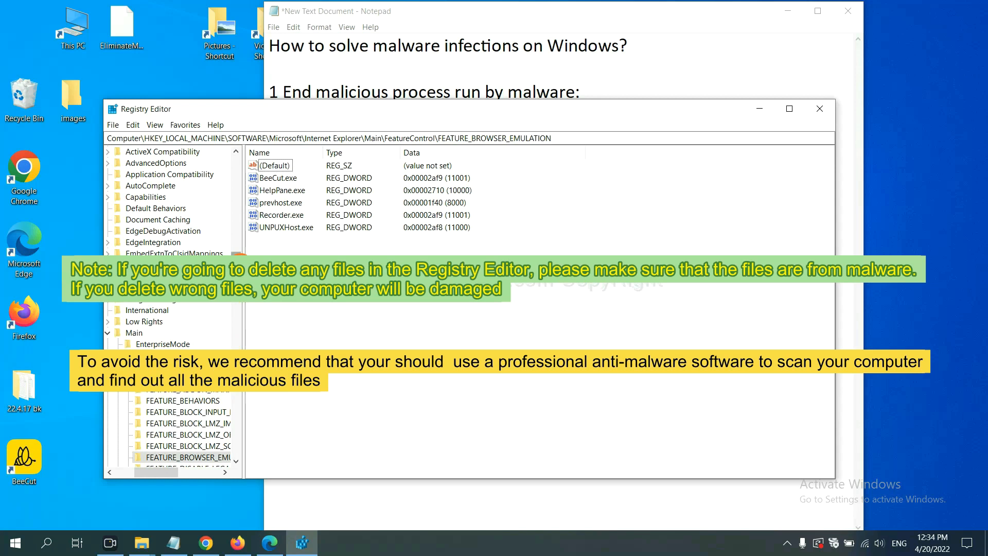
click(344, 313)
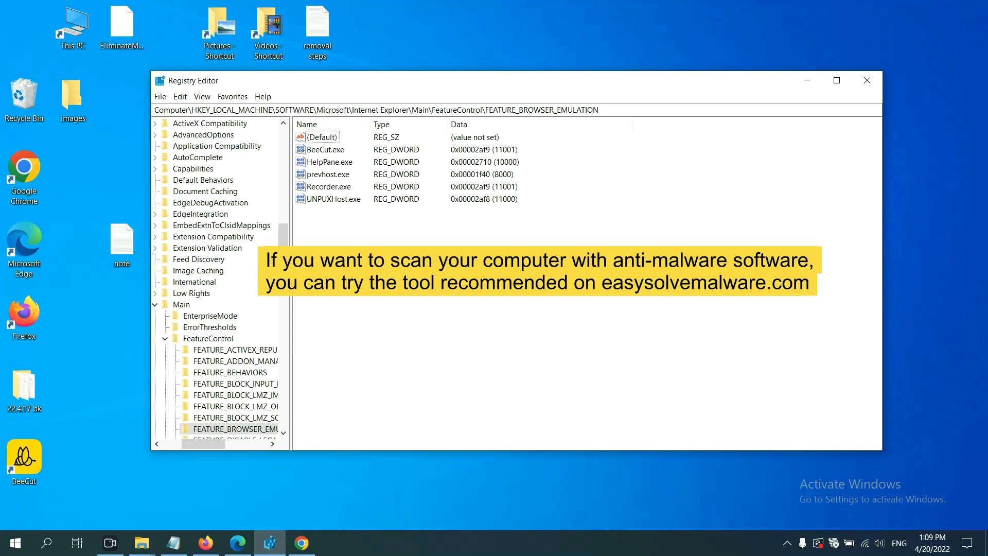
- Go to the EasySolveMalware.com home guide in Chrome and scroll to its Quick Menu
click(301, 542)
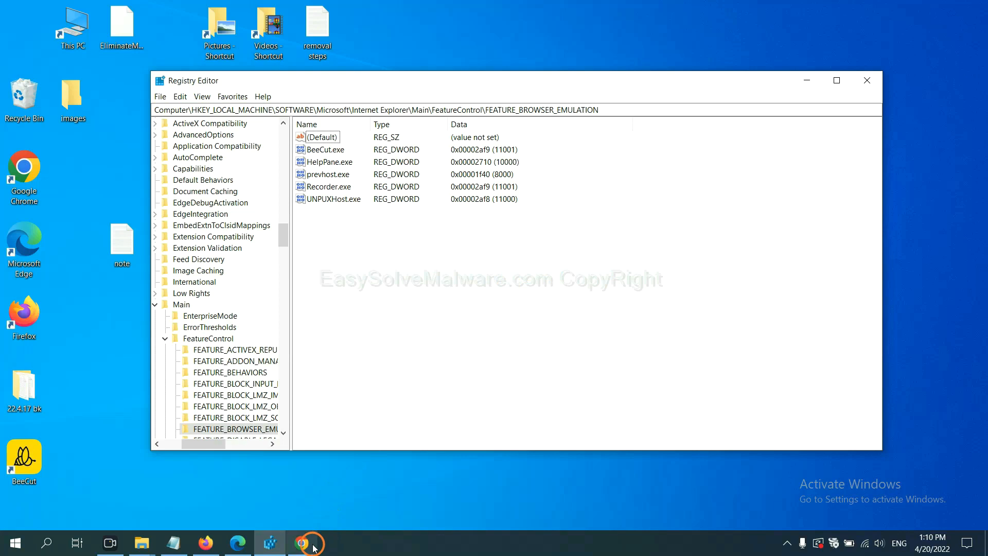
click(303, 542)
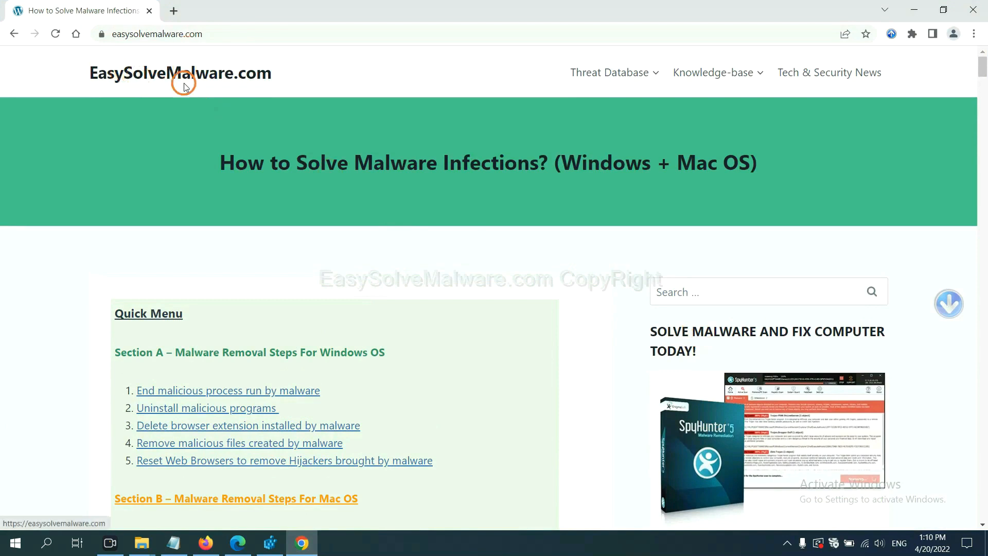
scroll(down, 3)
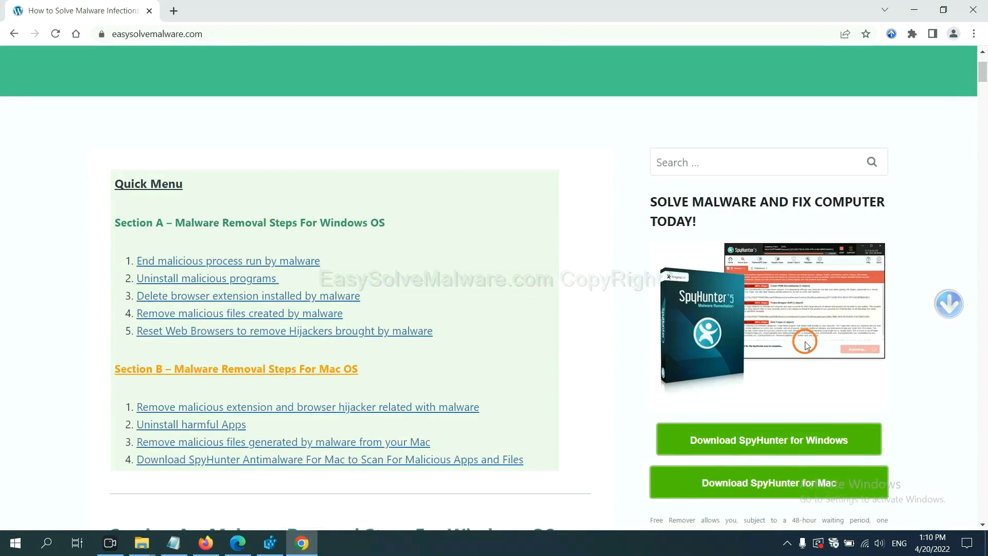
scroll(down, 3)
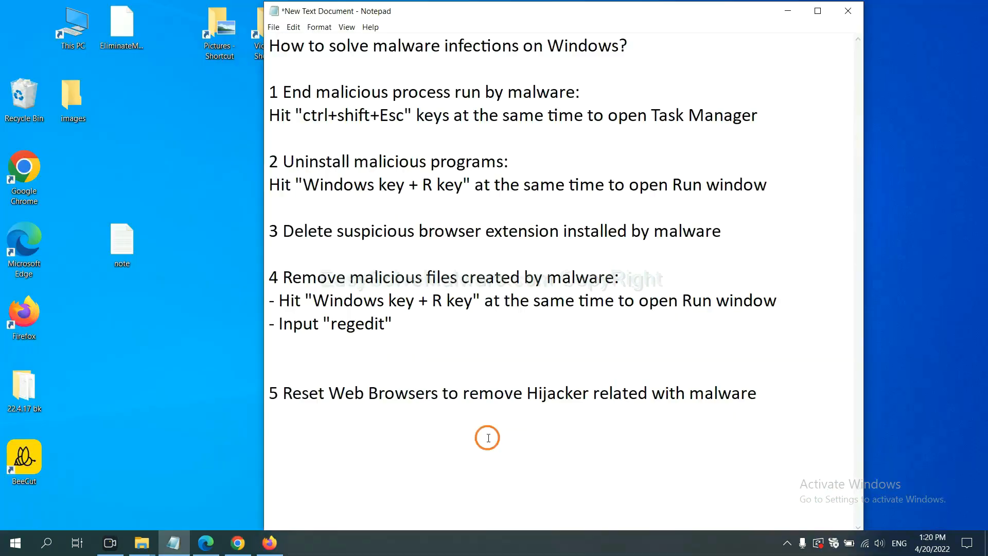
- Search Chrome settings for 'reset' and choose restoring settings to original defaults
click(496, 391)
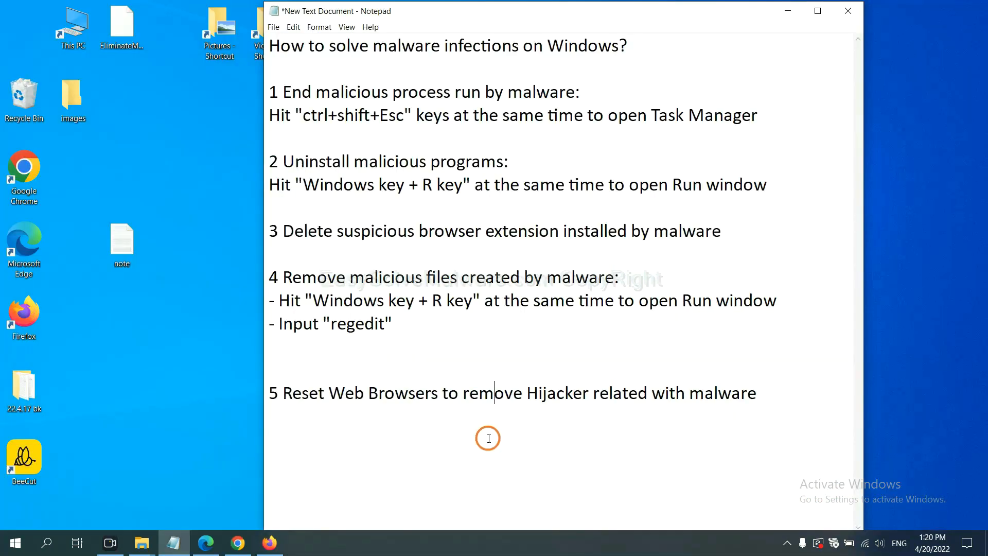
mouse_move(288, 477)
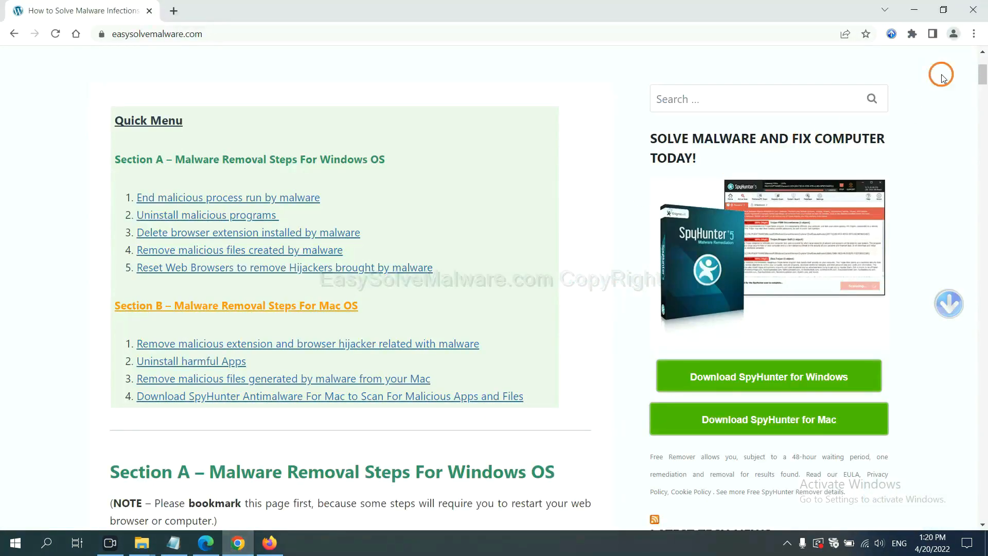
click(975, 34)
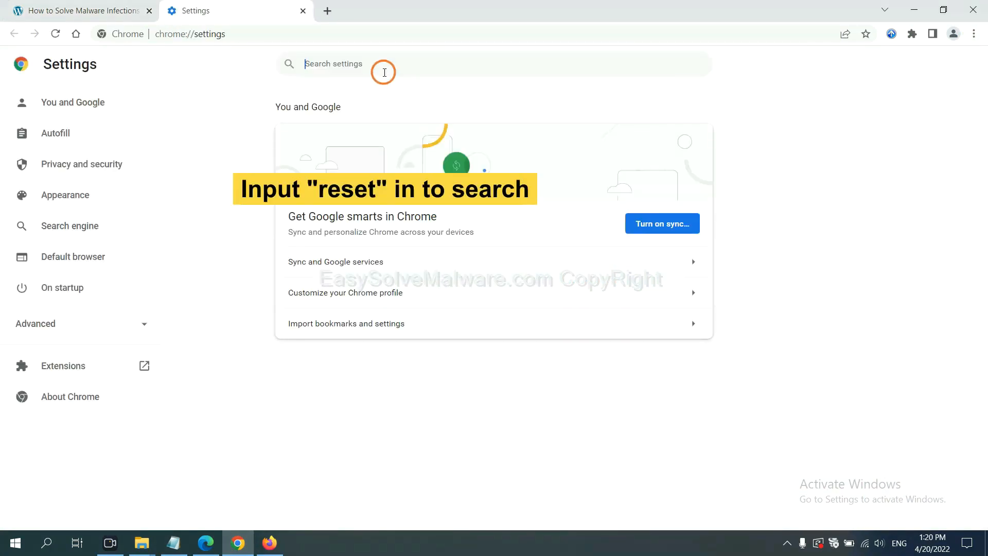
text(reset)
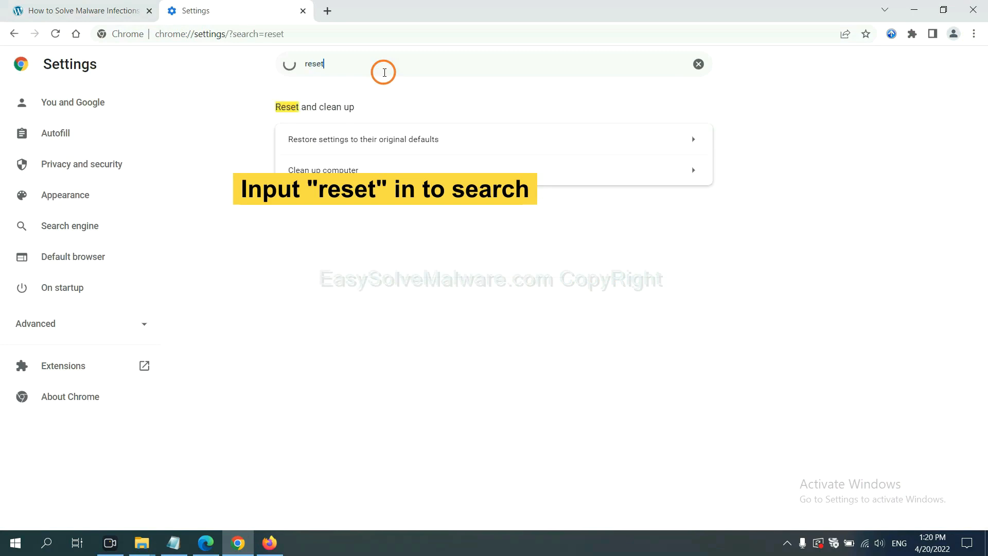
click(363, 139)
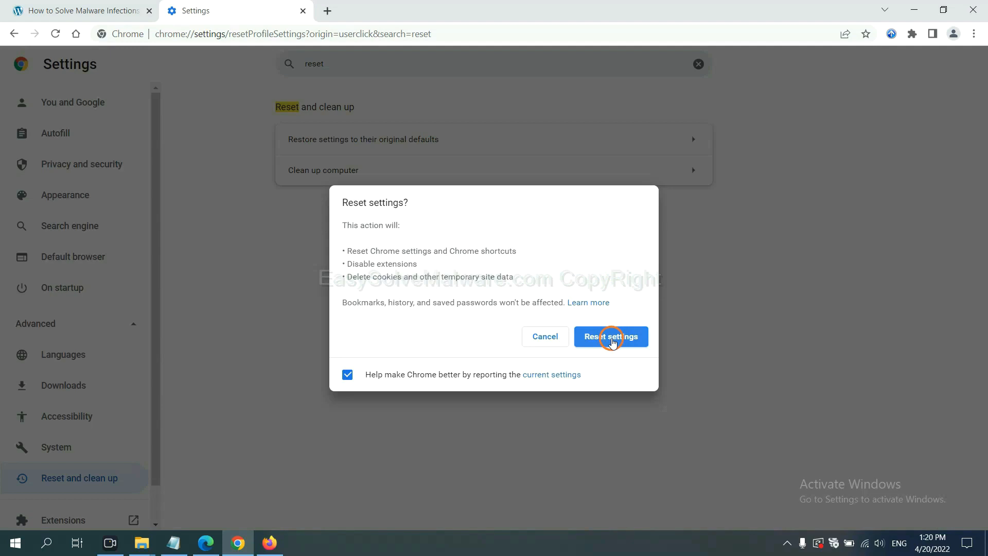
mouse_move(260, 504)
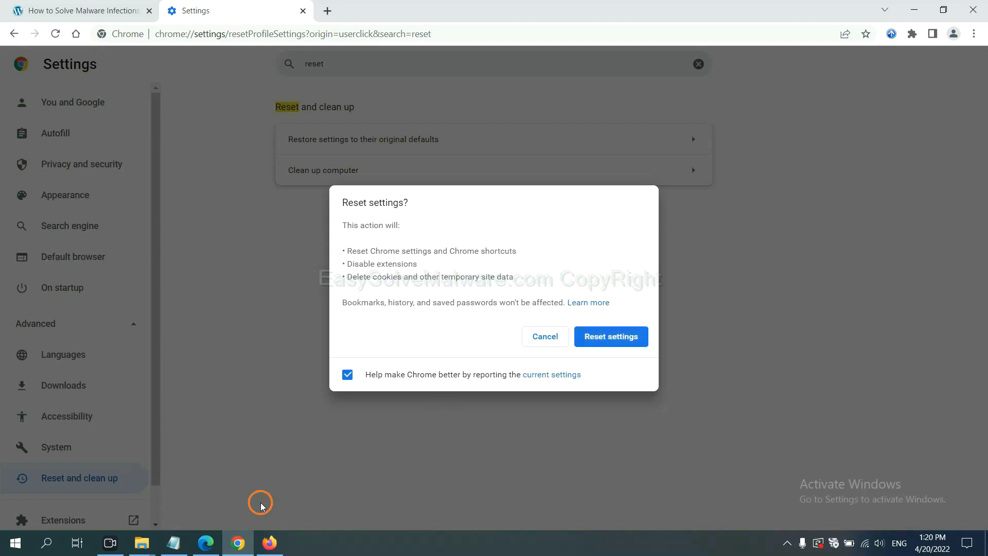
click(269, 543)
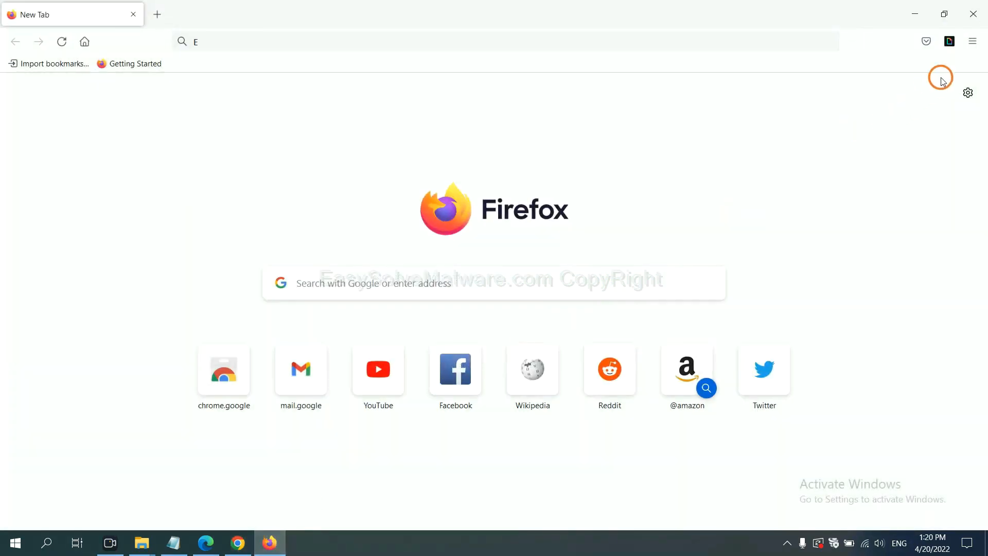
- Reach Firefox's Troubleshooting Information via Help and start Refresh Firefox to default settings
click(972, 42)
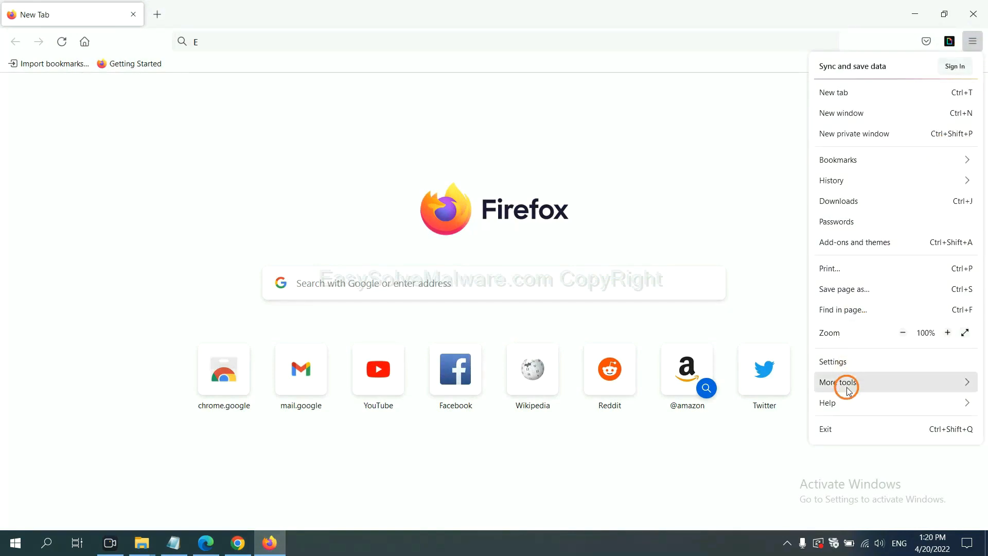
click(827, 402)
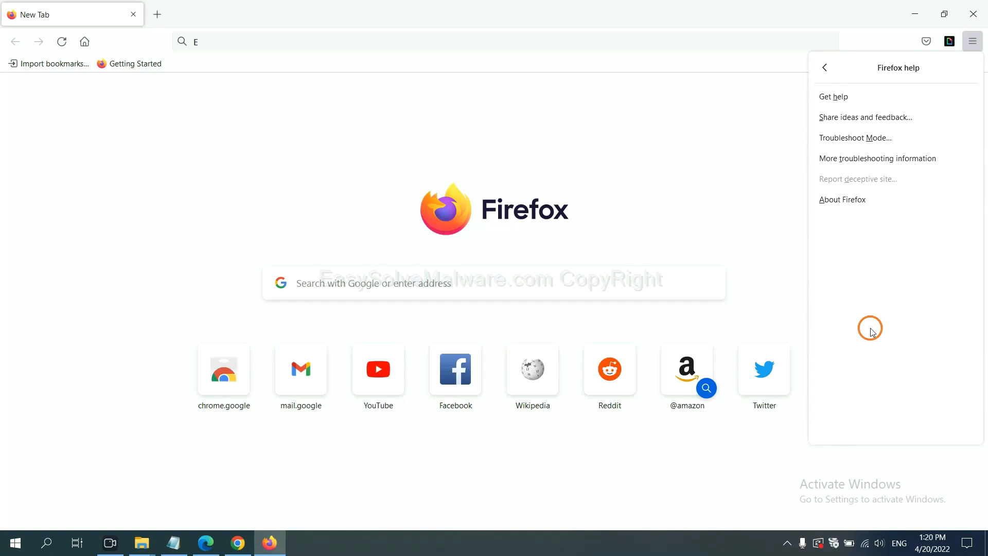
mouse_move(877, 159)
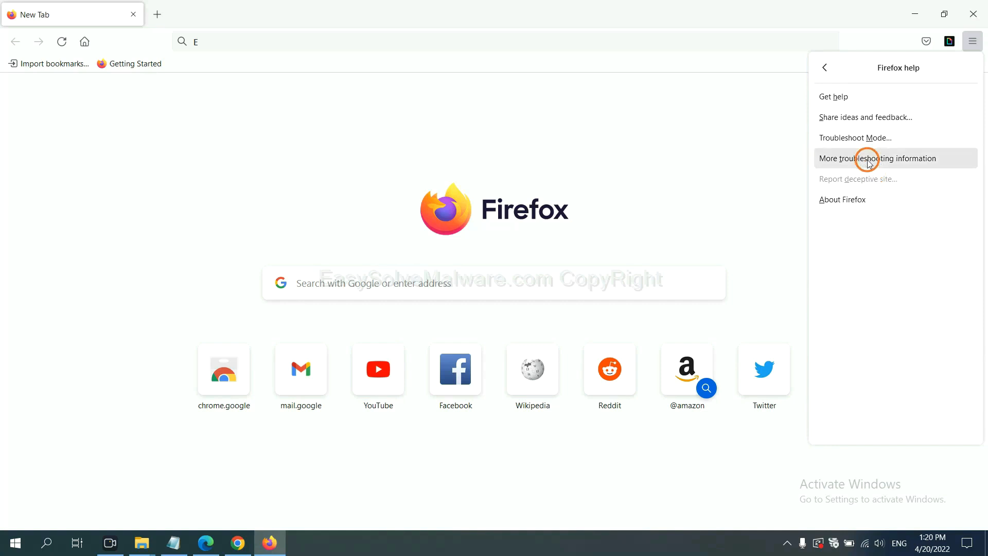
click(877, 159)
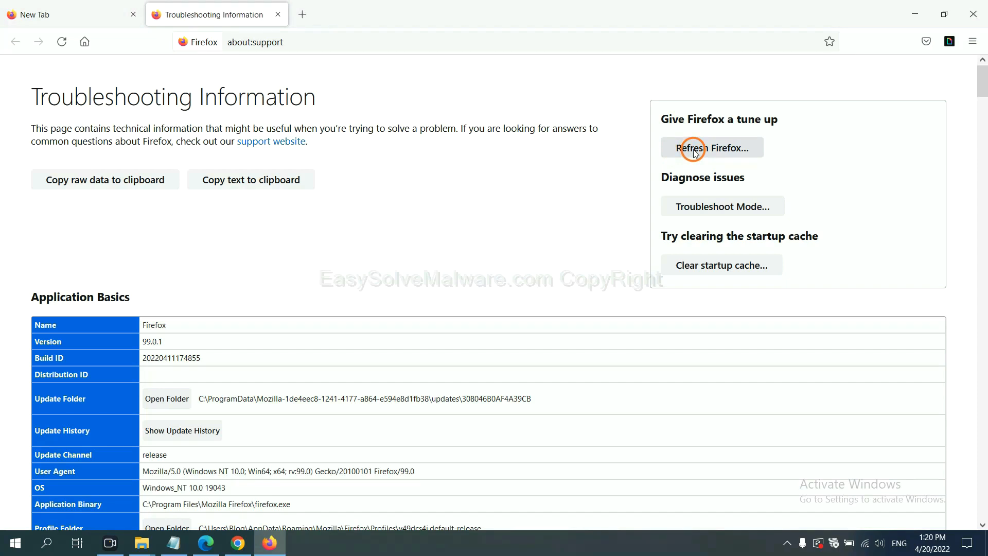
click(711, 147)
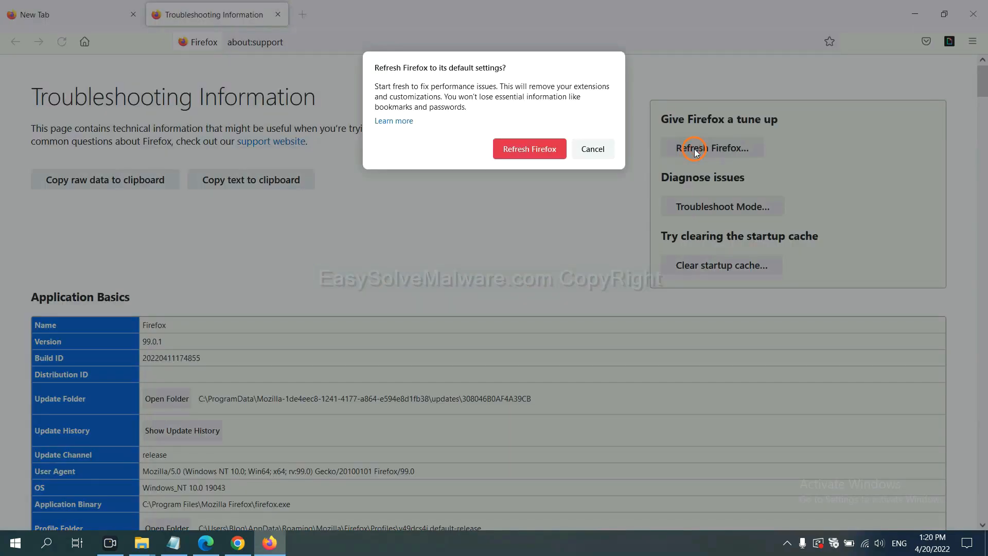
mouse_move(252, 430)
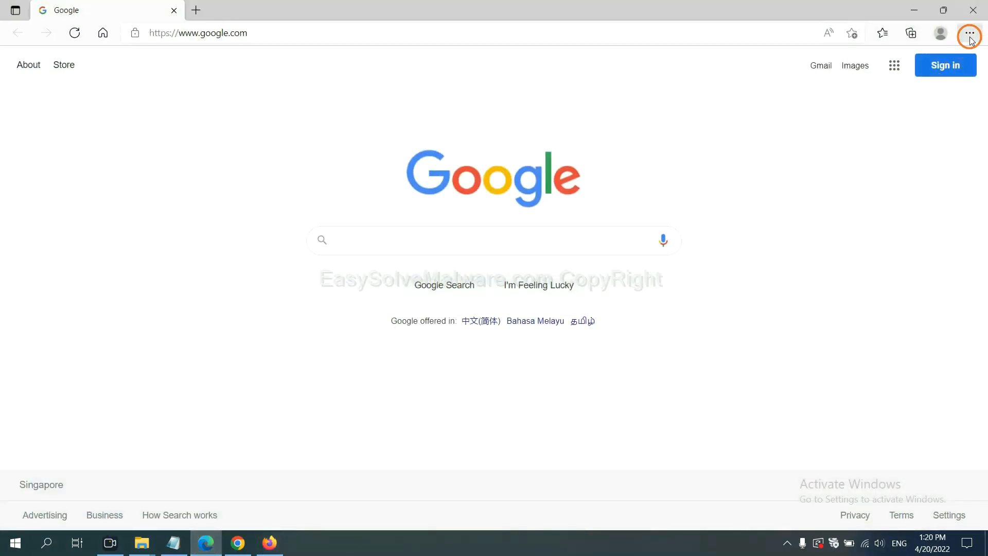
- Search Edge settings for 'reset' and choose Restore settings to their default values
click(969, 33)
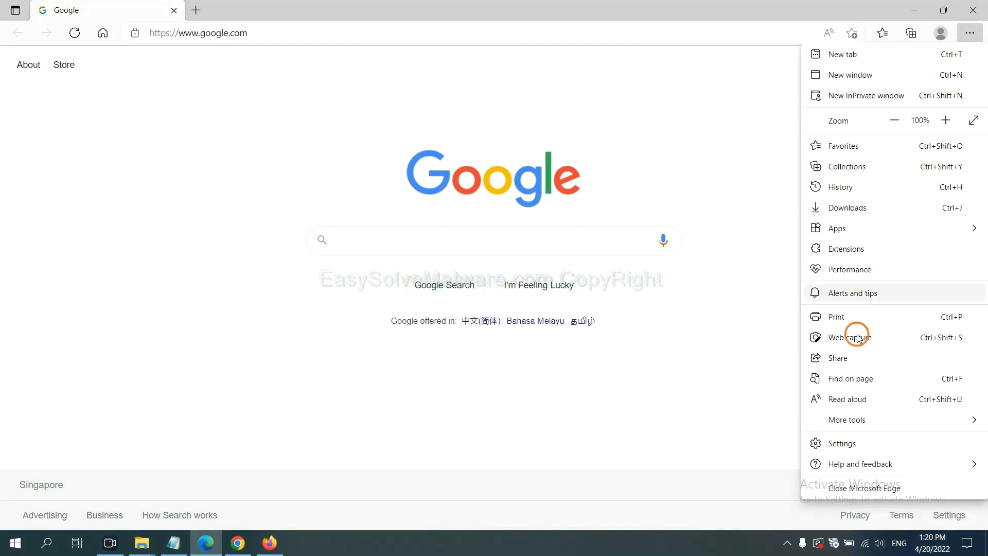
click(840, 443)
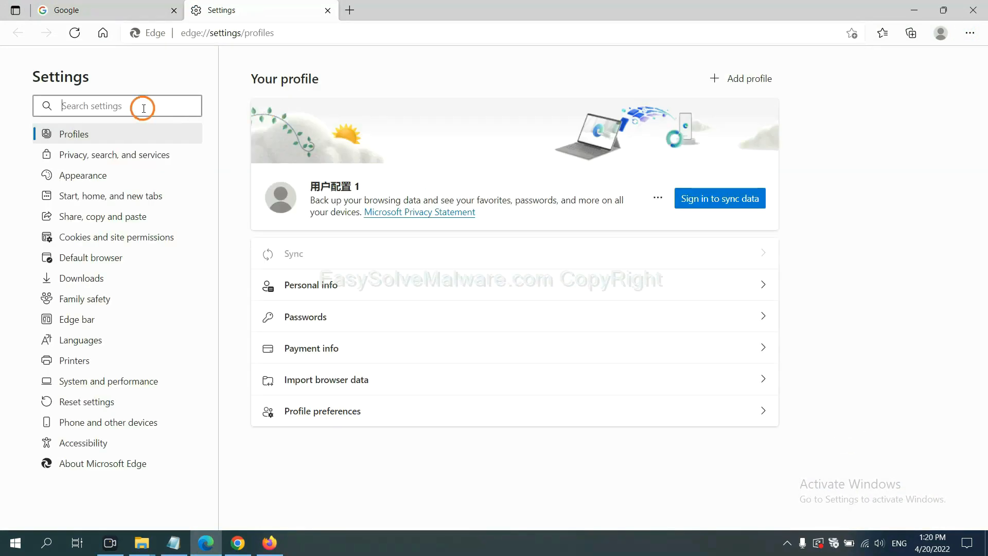
text(reset)
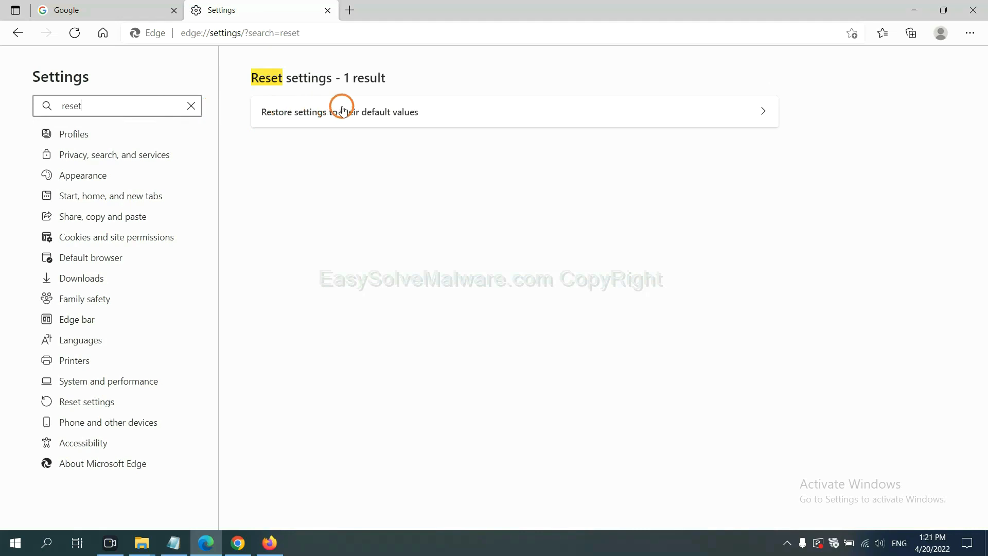
click(339, 111)
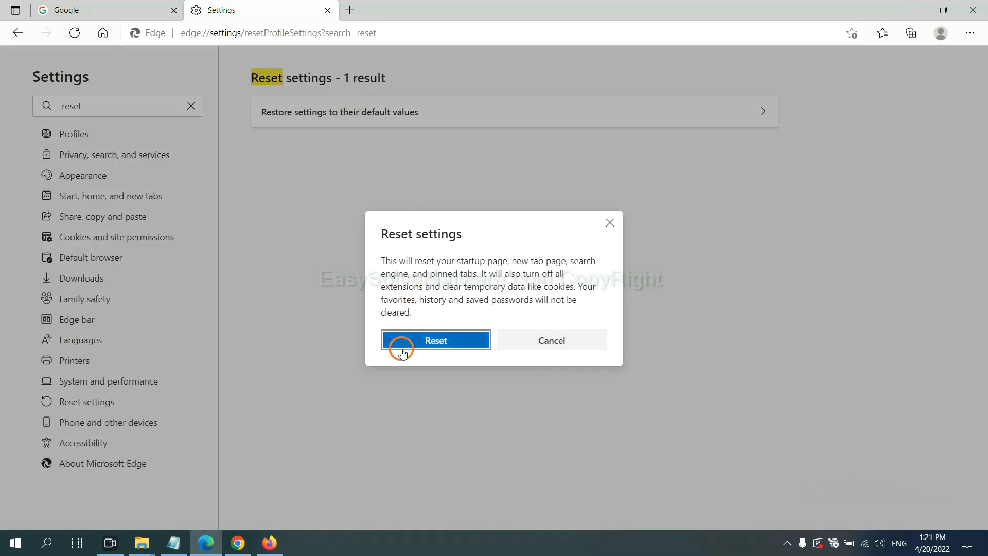
mouse_move(555, 406)
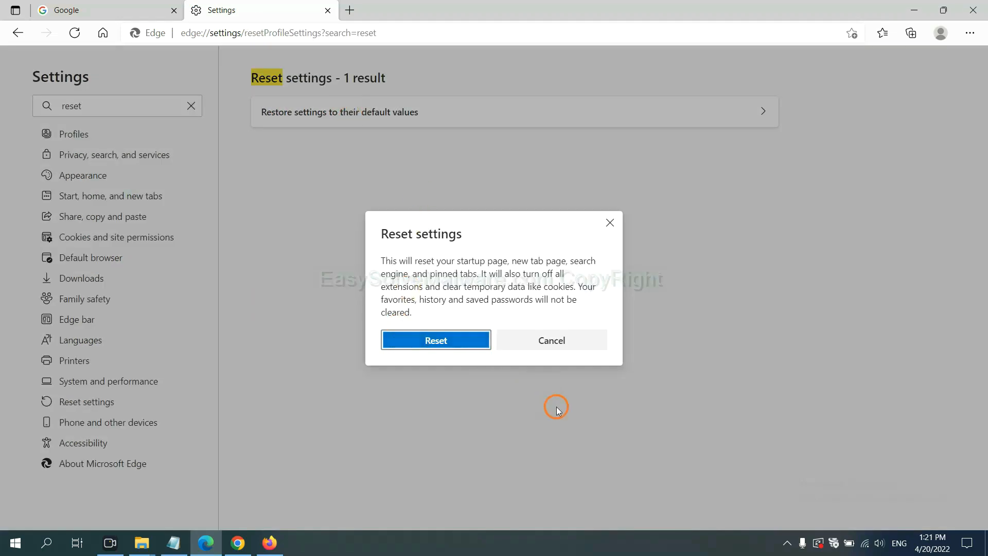